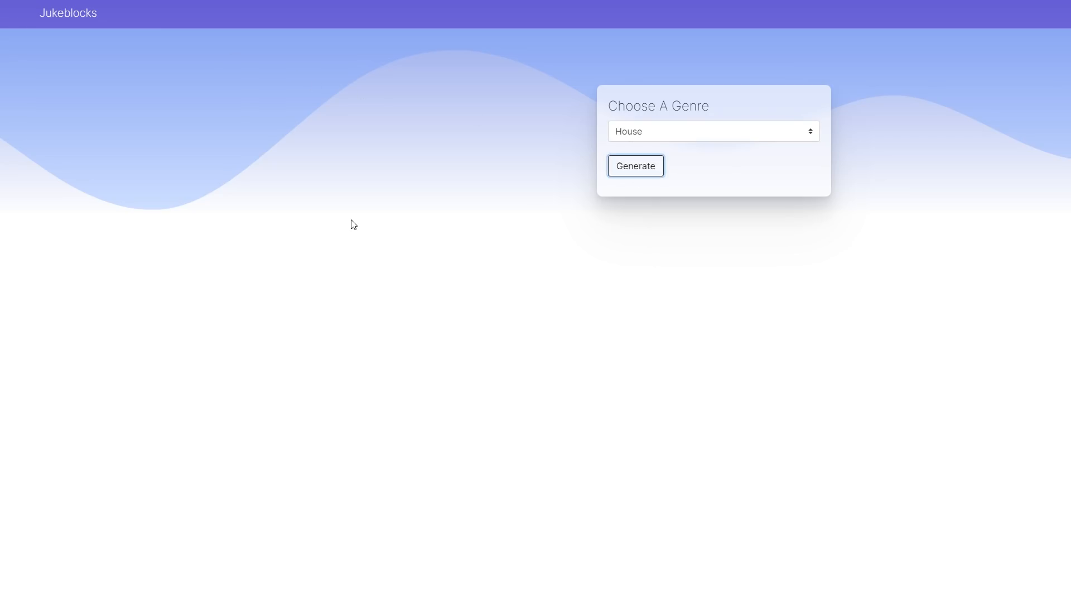
- Generate a House arrangement, switch the genre to Trap/Hiphop and regenerate at 136 BPM with Reaper as export target
{"action": "left_click", "coordinate": [635, 166]}
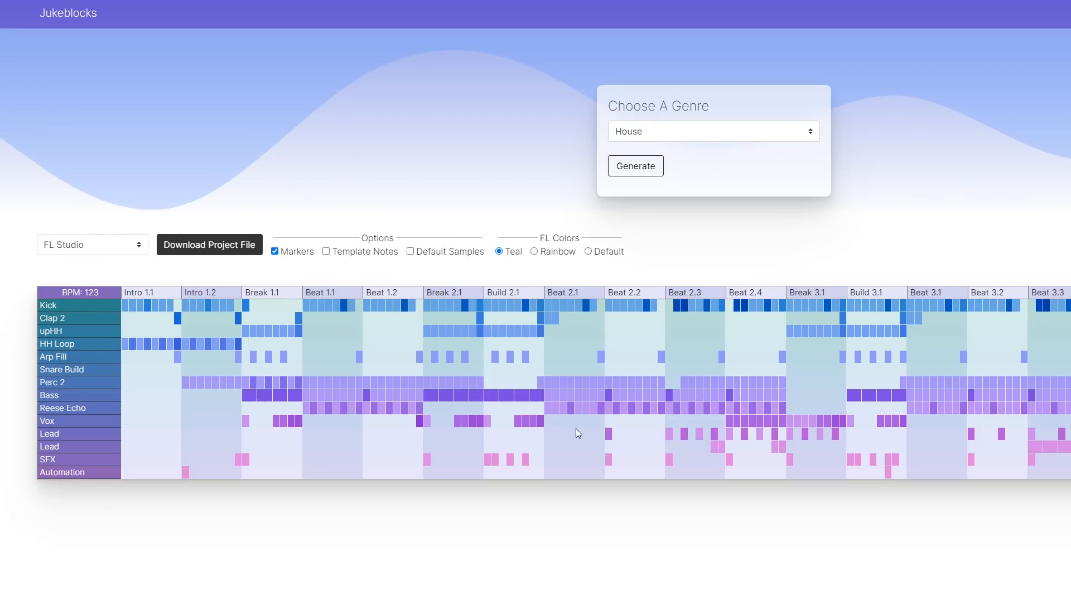
{"action": "mouse_move", "coordinate": [650, 145]}
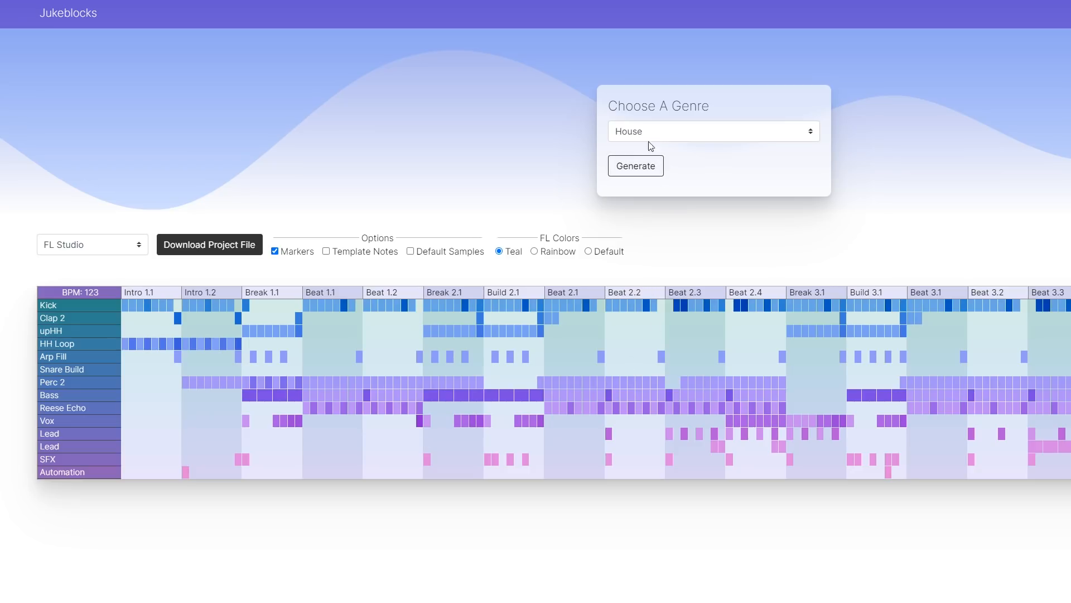
{"action": "left_click", "coordinate": [713, 130]}
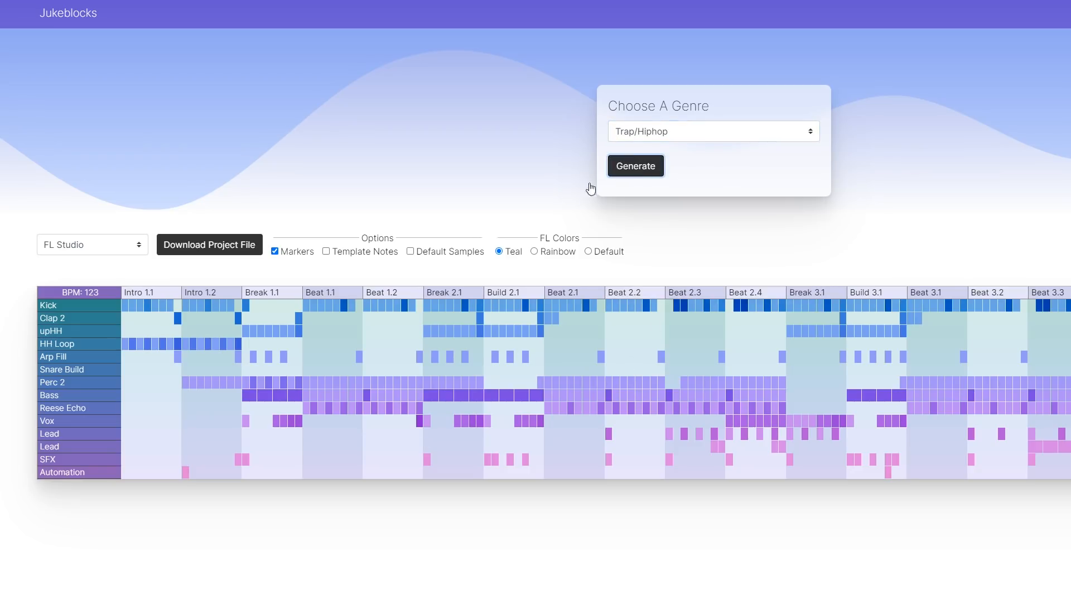
{"action": "left_click", "coordinate": [635, 165]}
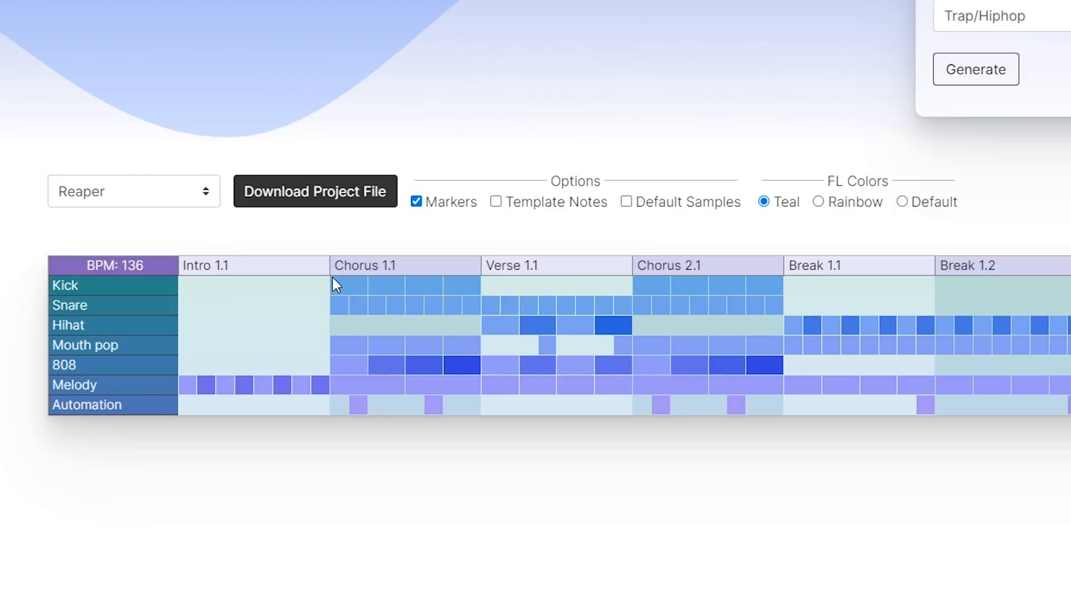
{"action": "left_click", "coordinate": [133, 191]}
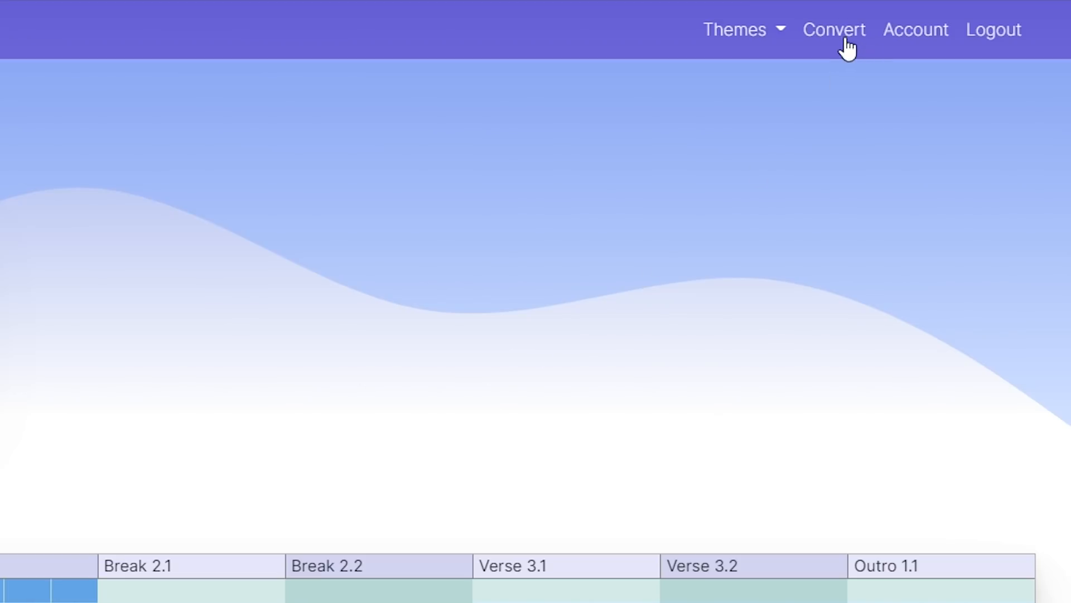
- Go to the Convert page and drop the FL Studio project onto the file drop zone
{"action": "left_click", "coordinate": [834, 29]}
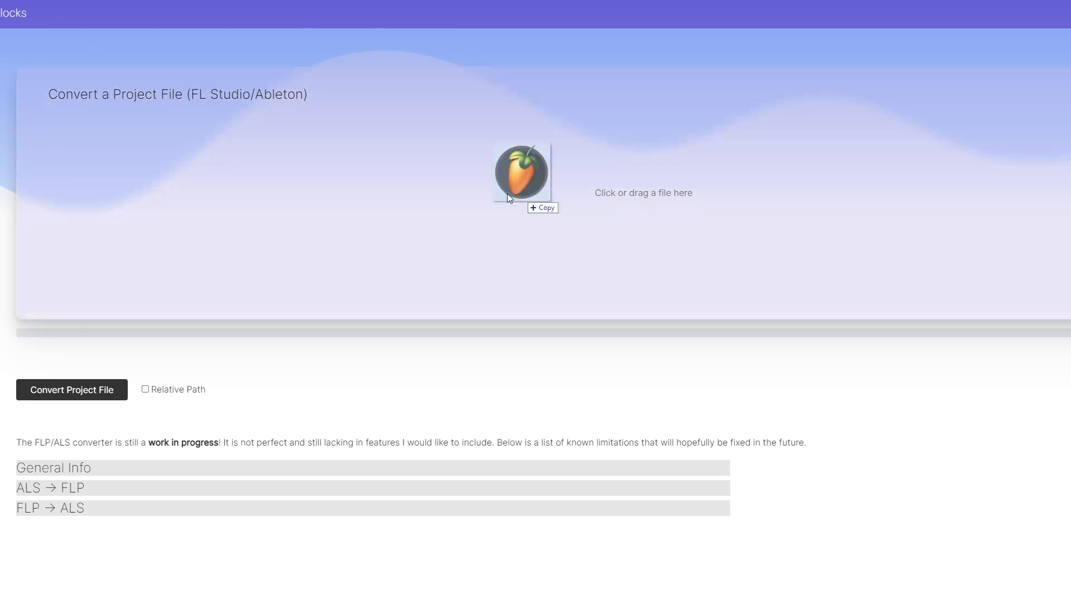
{"action": "left_click", "coordinate": [71, 388]}
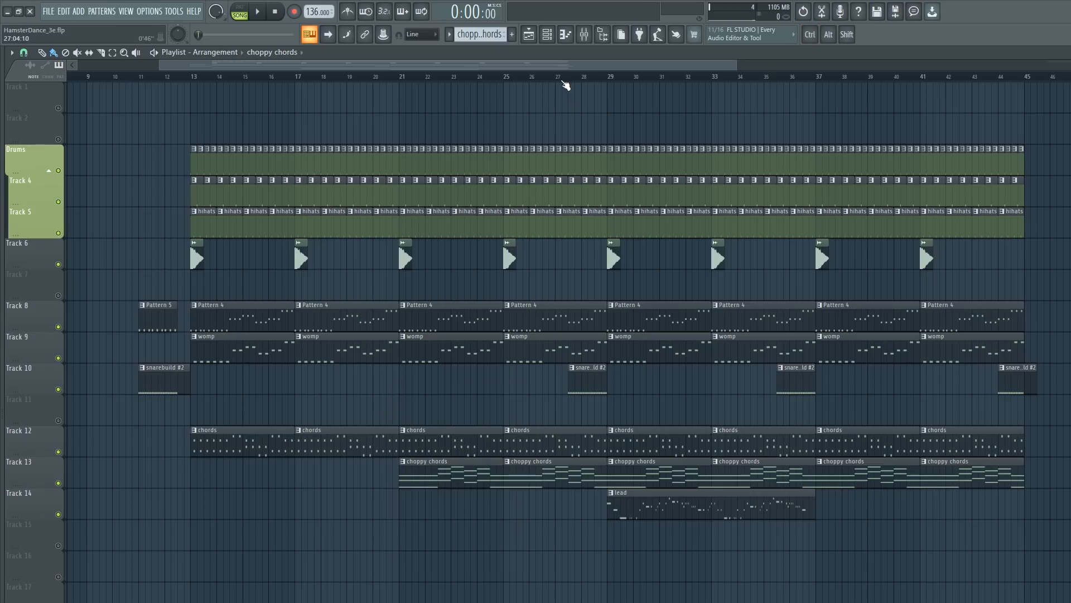
- Bring up the original HamsterDance_3e project's Playlist arrangement in FL Studio
{"action": "left_click", "coordinate": [257, 11]}
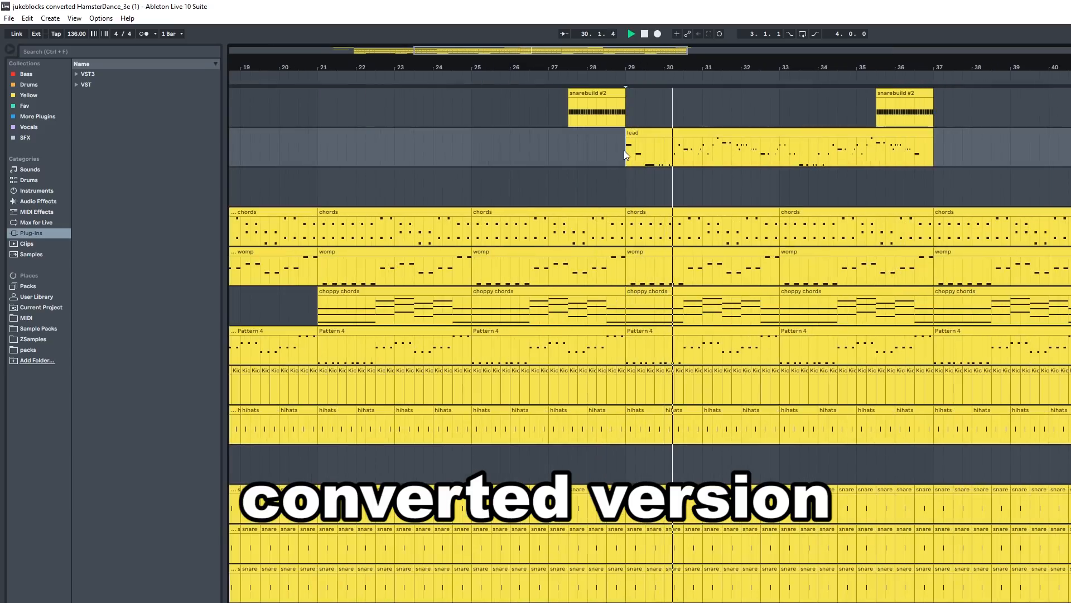
- Inspect the converted lead and chords clips' notes and bring up the Serum synth window
{"action": "double_click", "coordinate": [643, 151]}
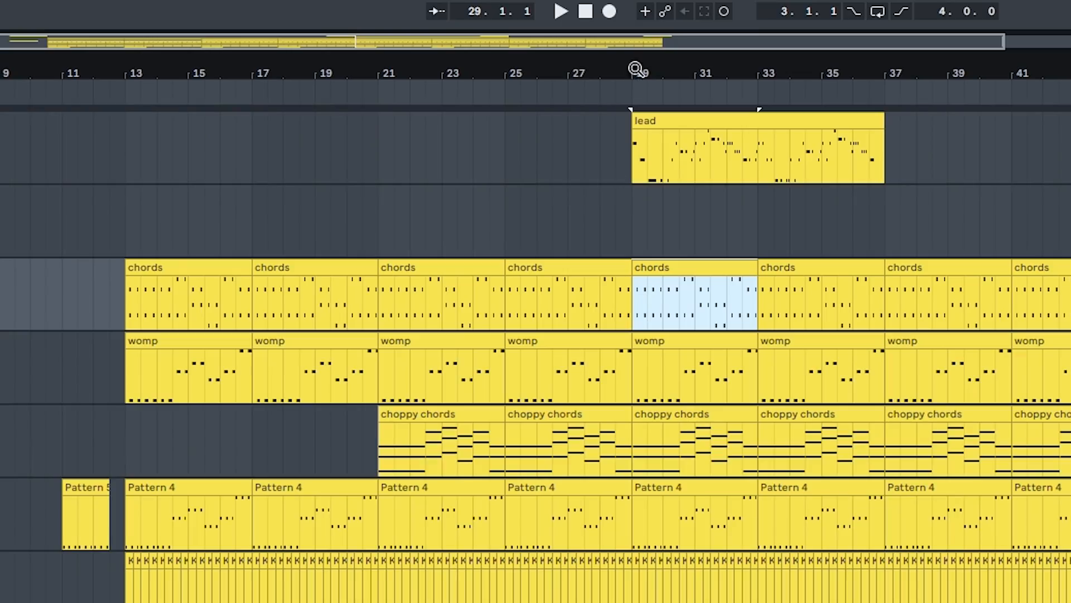
{"action": "double_click", "coordinate": [694, 301]}
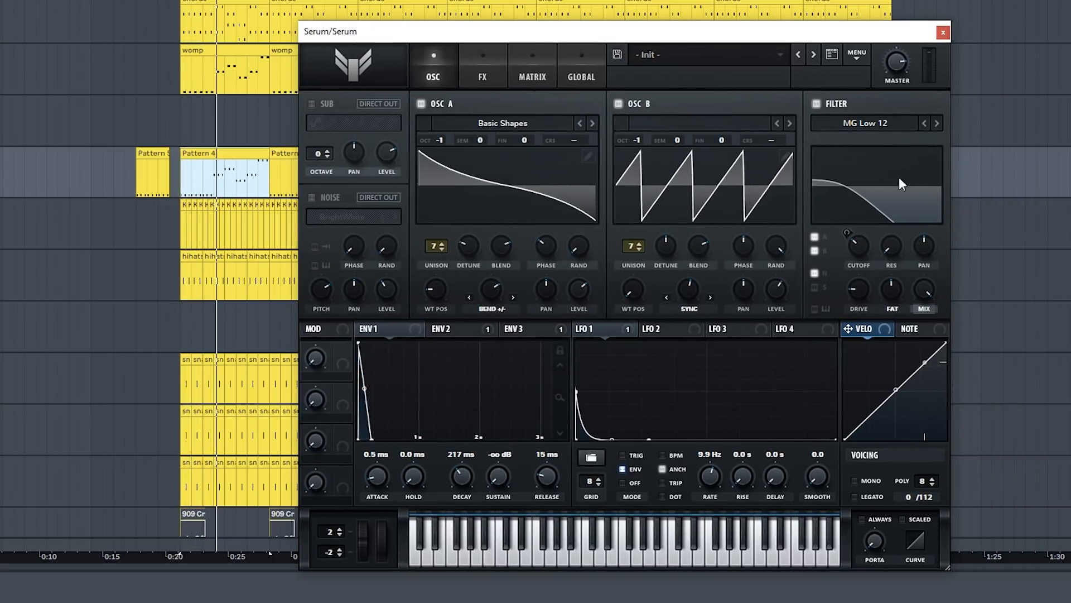
{"action": "left_click", "coordinate": [942, 33]}
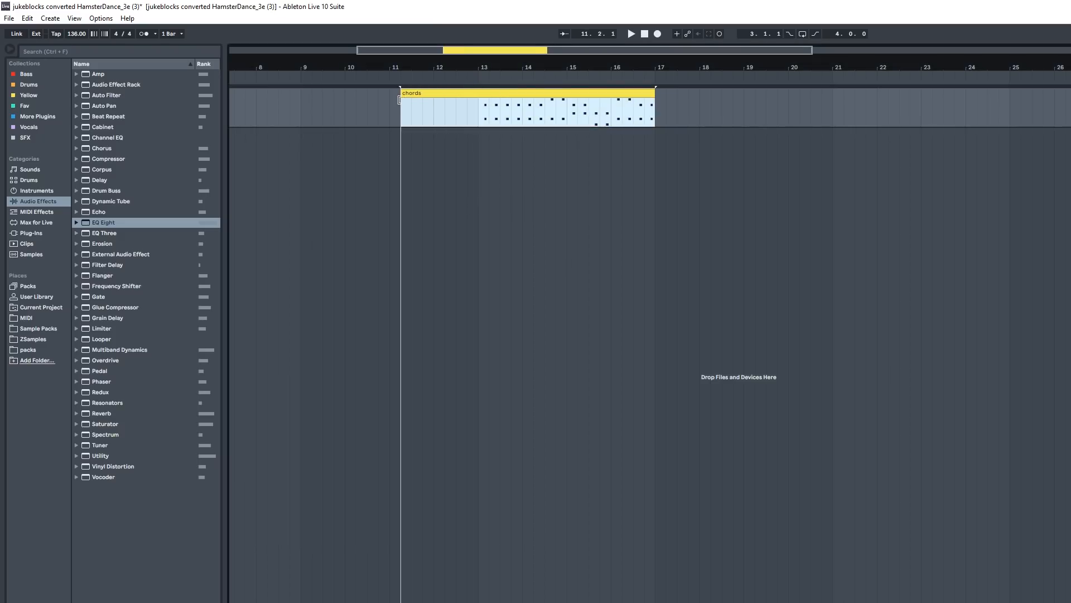
- View the lone chords clip spanning bars 11–17 in the converted HamsterDance (3) set
{"action": "double_click", "coordinate": [526, 106]}
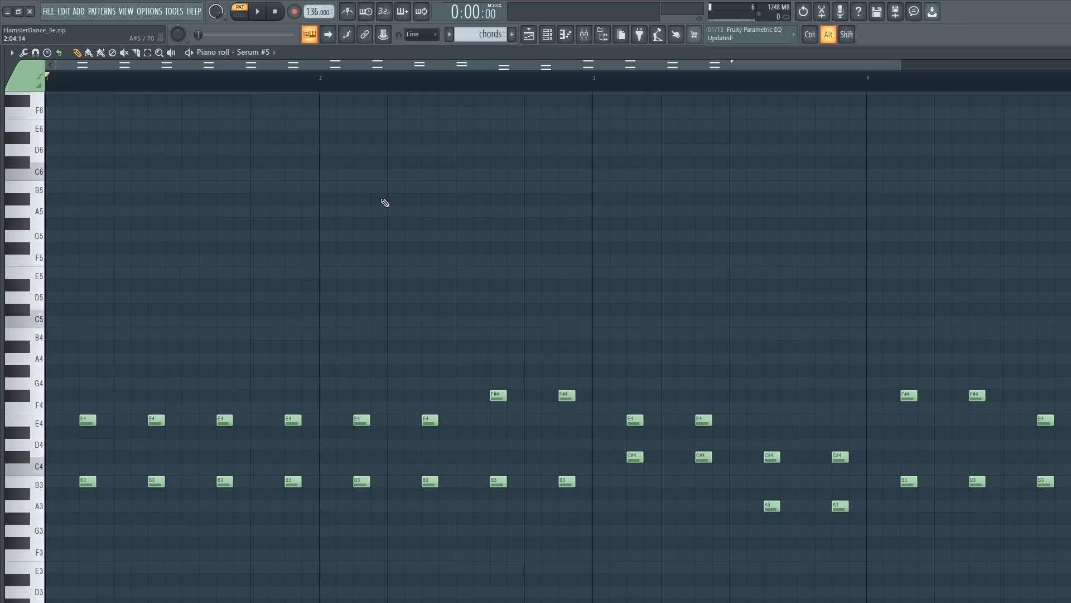
- Review the chords pattern's notes in the Piano roll and its Playlist clips from bars 11 and 19
{"action": "scroll", "scroll_direction": "down", "scroll_amount": 3}
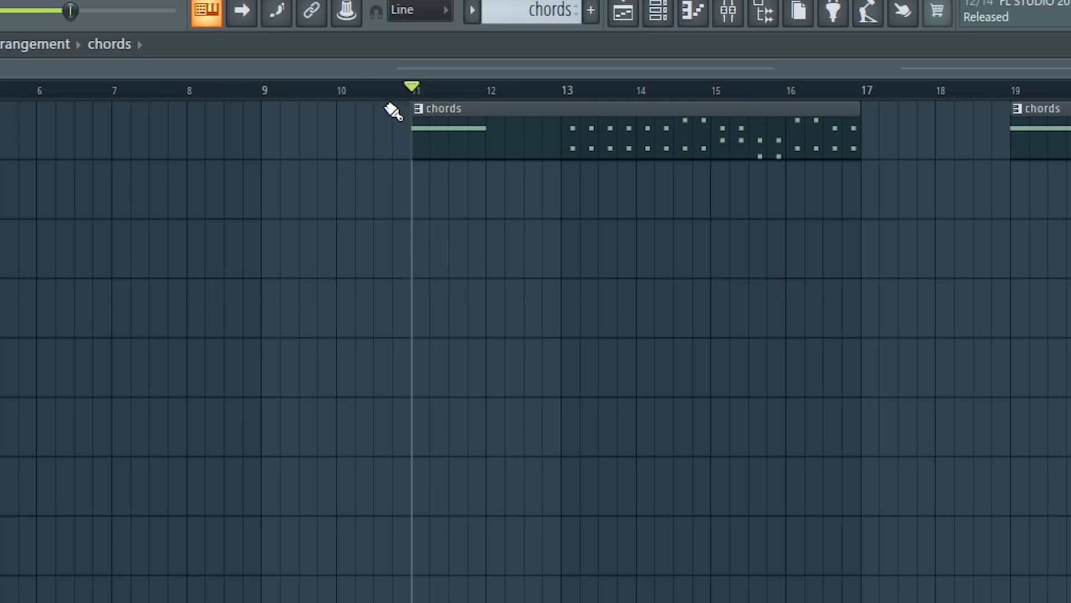
{"action": "scroll", "scroll_direction": "right", "scroll_amount": 3}
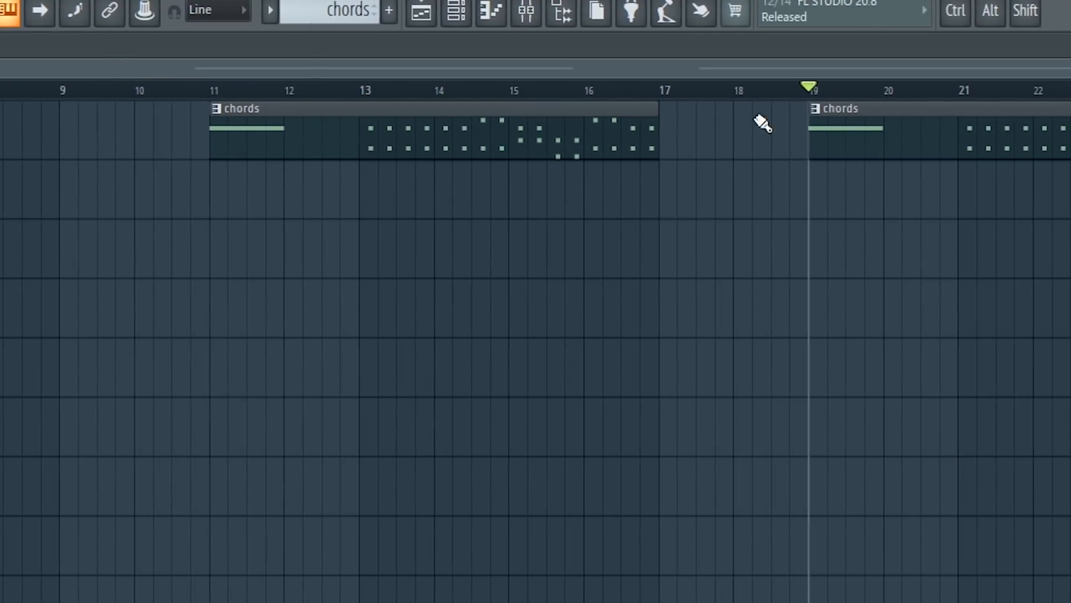
{"action": "left_click", "coordinate": [351, 10]}
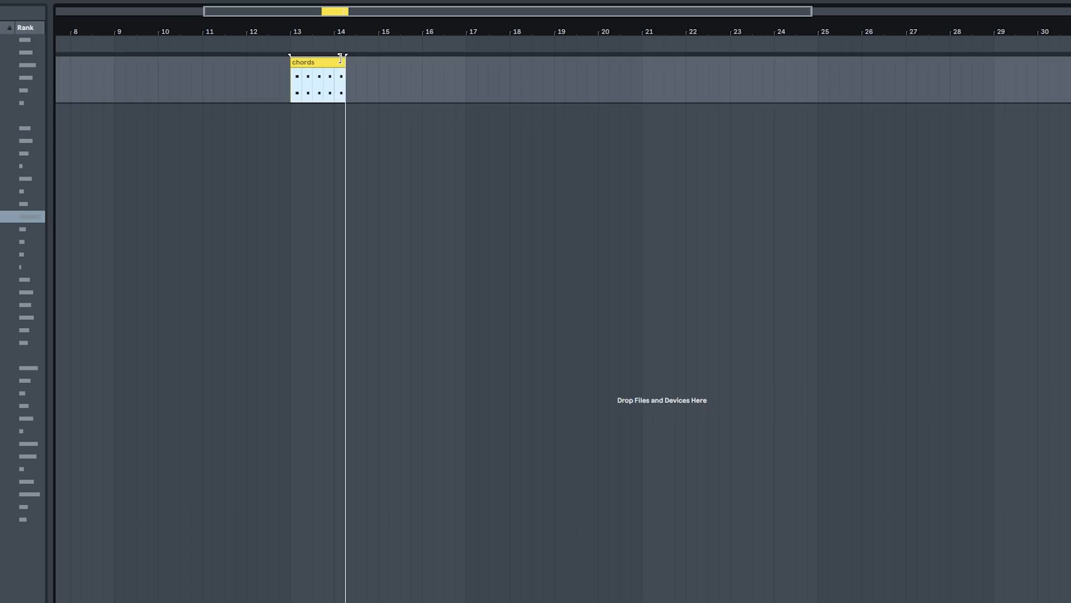
- View the chords clip shortened to roughly one bar at bars 13–14
{"action": "double_click", "coordinate": [316, 77]}
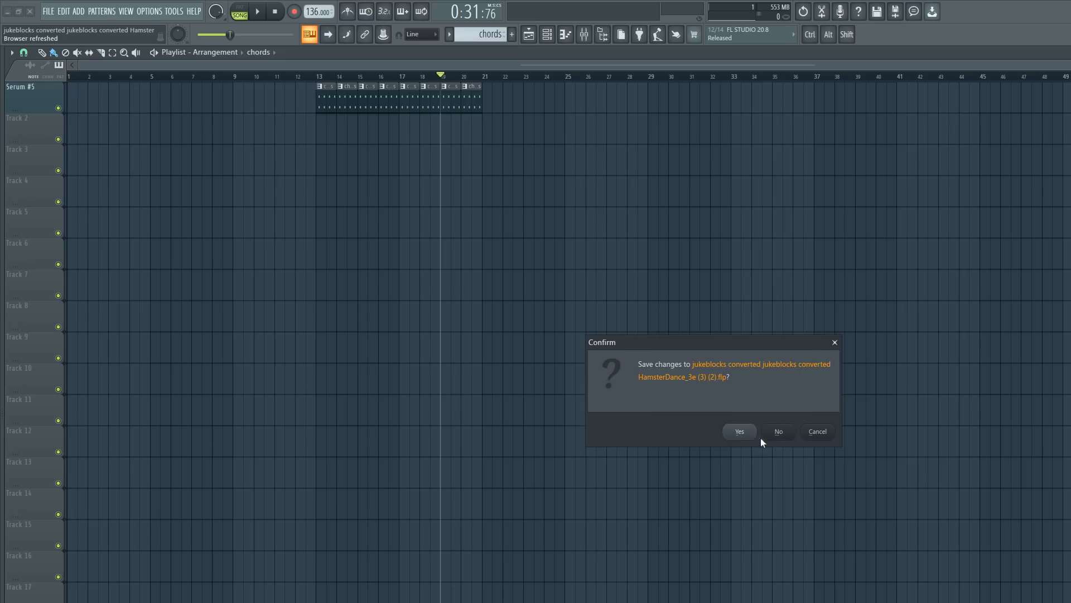
- Close the reconverted HamsterDance project without saving changes
{"action": "left_click", "coordinate": [778, 431]}
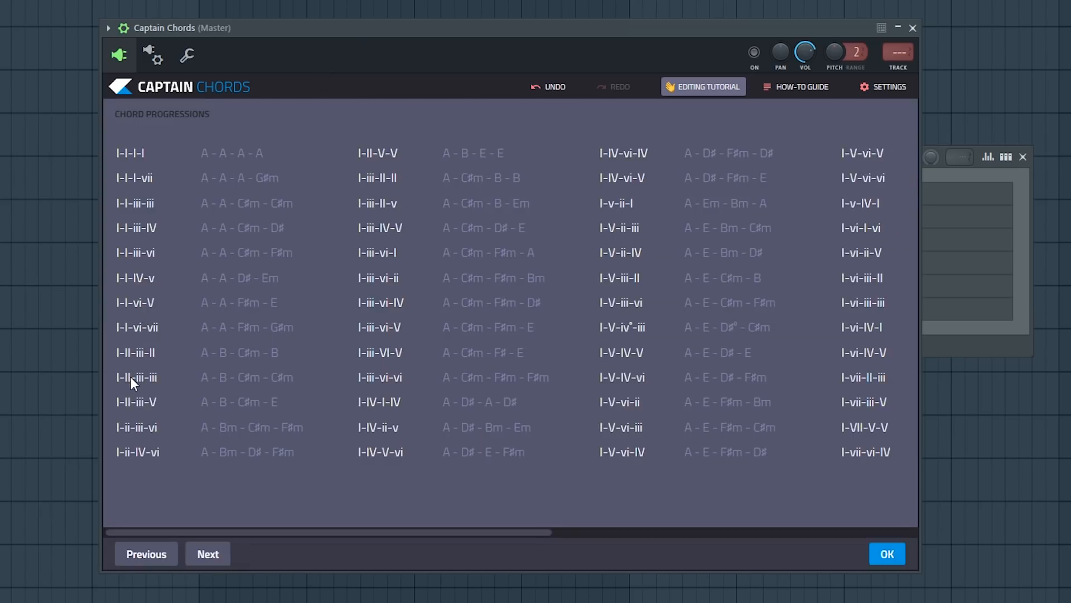
- Build an I-II-iii-iii progression in A Lydian with new chord timing, a diminished variant, Dance rhythm and Spikey Synth sound
{"action": "left_click", "coordinate": [886, 554]}
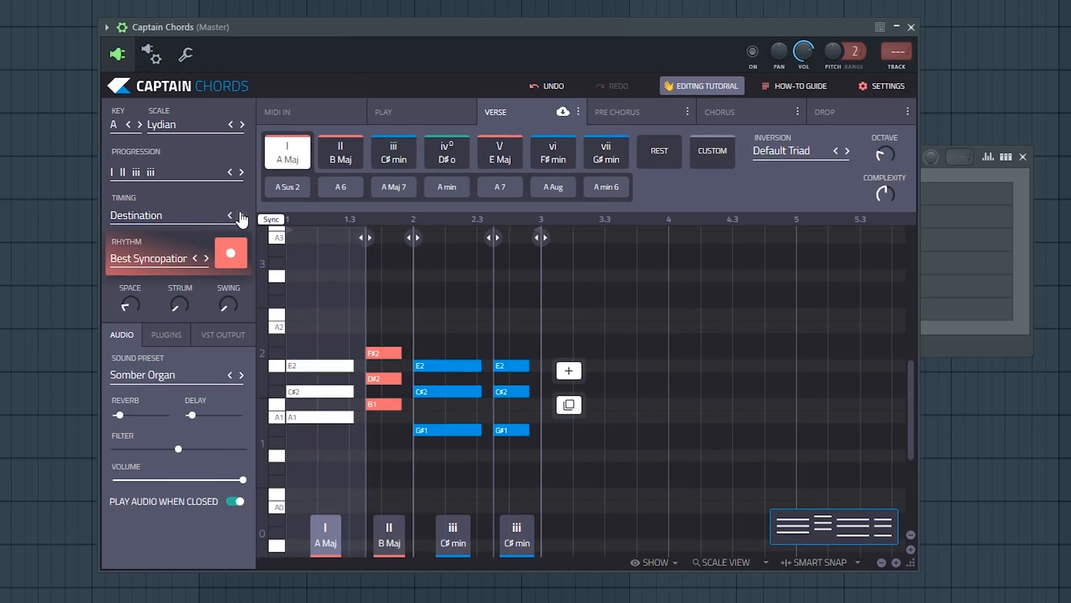
{"action": "left_click", "coordinate": [230, 215]}
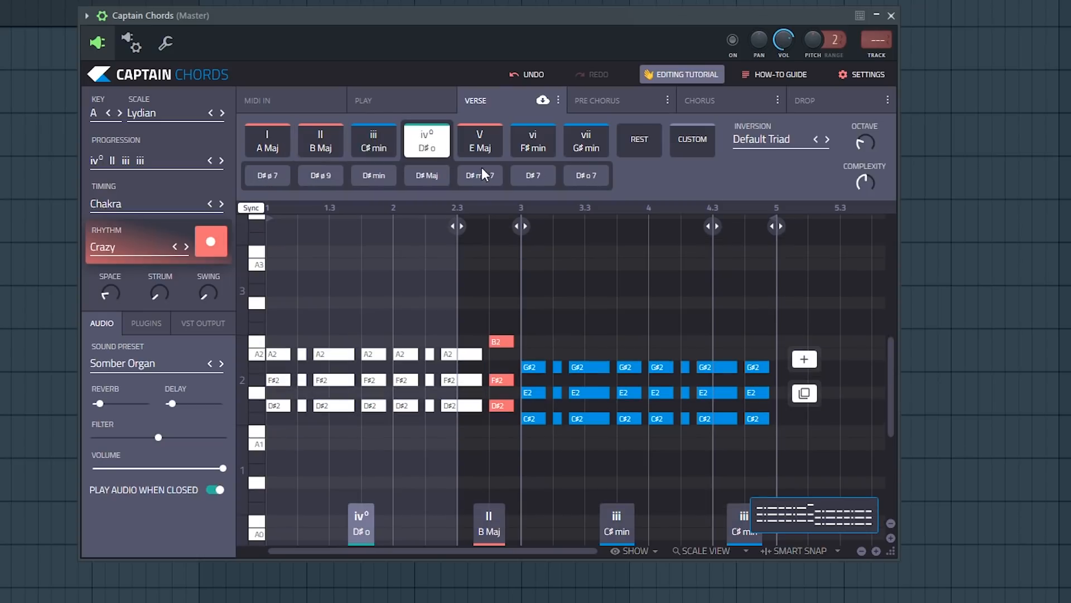
{"action": "left_click", "coordinate": [479, 139]}
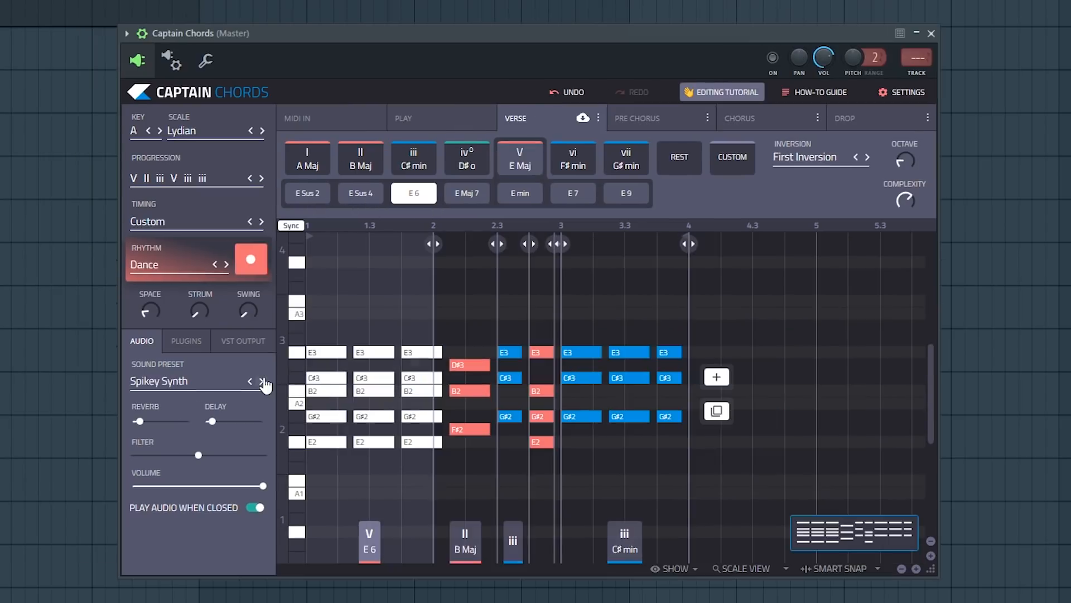
{"action": "mouse_move", "coordinate": [248, 416]}
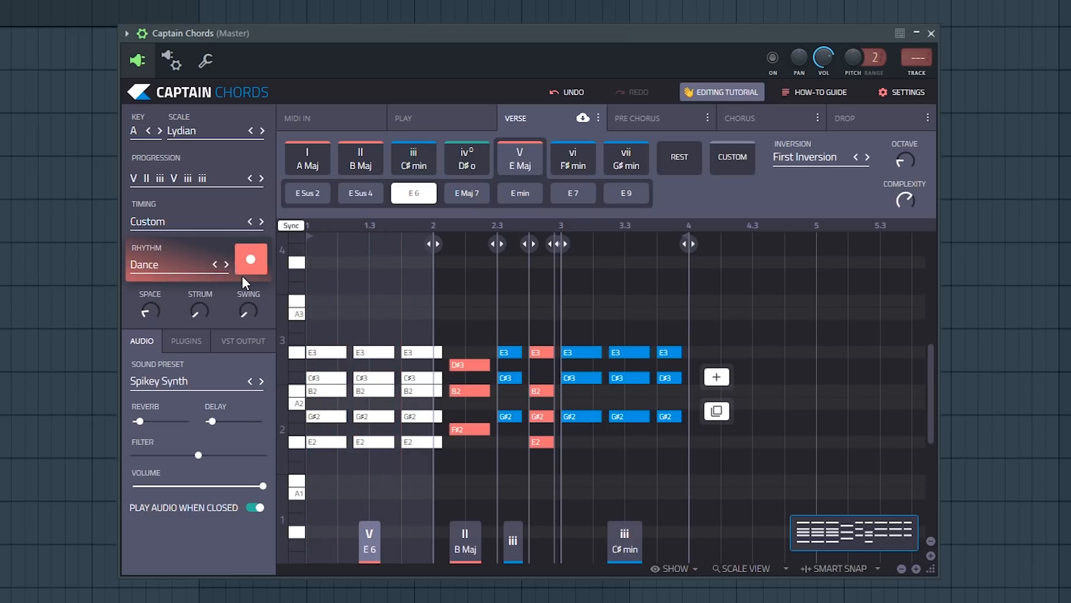
{"action": "left_click", "coordinate": [172, 60]}
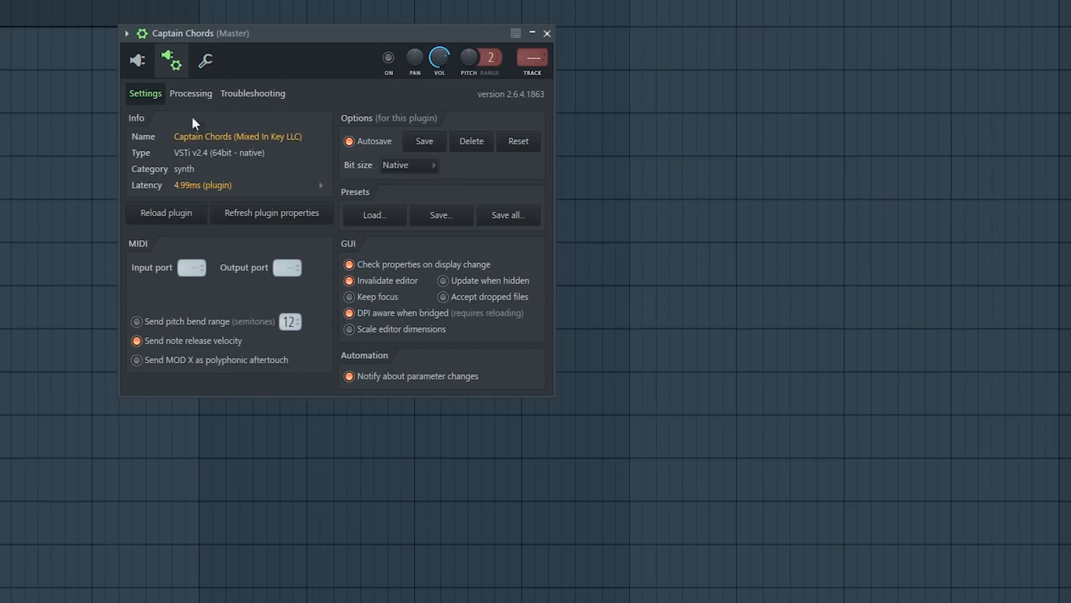
{"action": "left_click", "coordinate": [287, 266]}
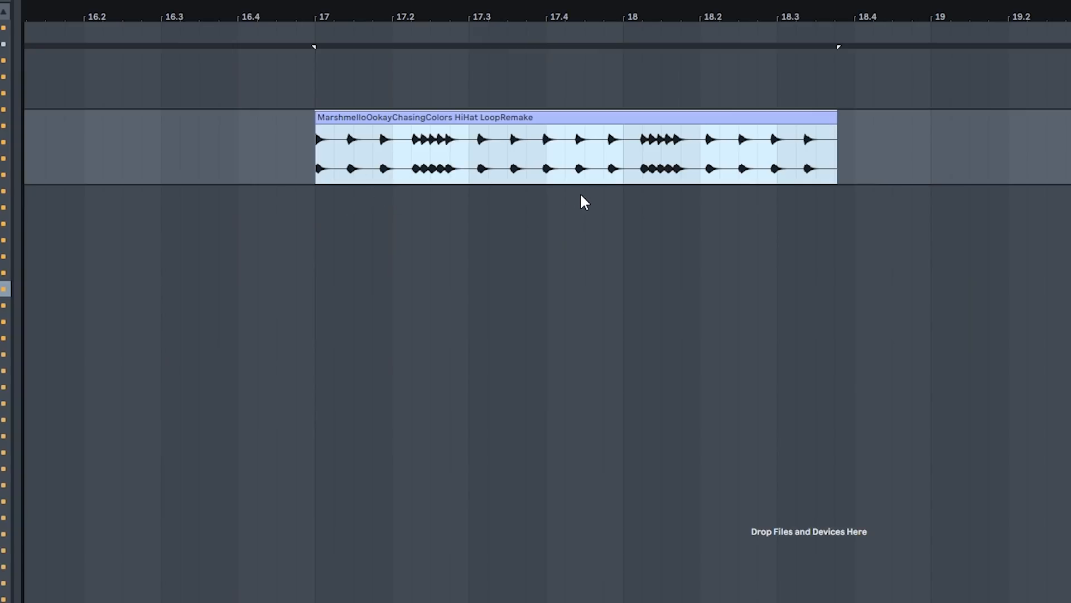
{"action": "mouse_move", "coordinate": [669, 193]}
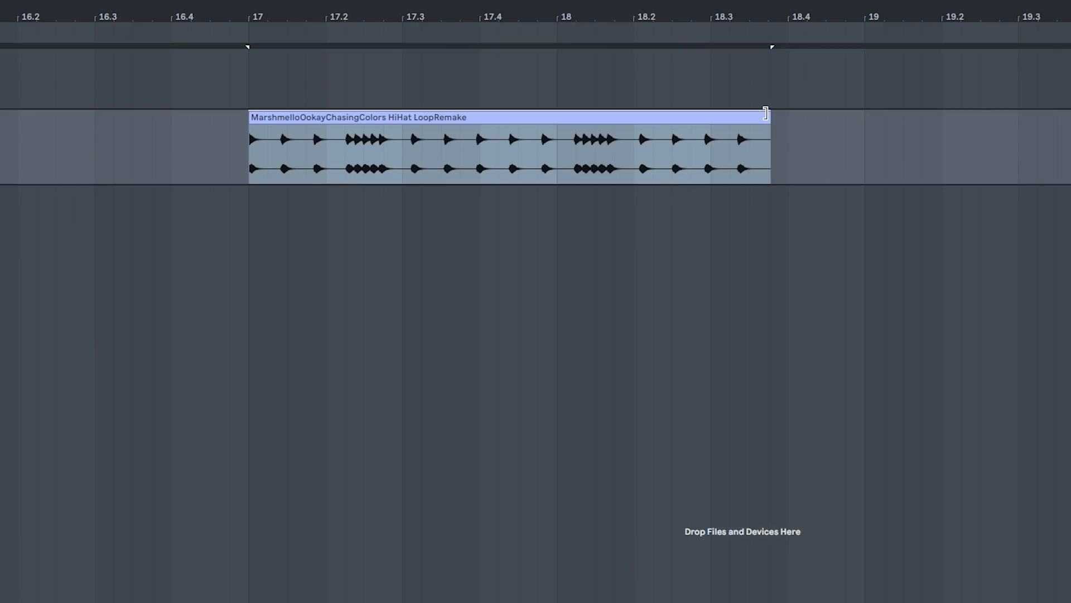
- Adjust the converted hi-hat loop clip's end and compare it against the FL Studio original
{"action": "left_click_drag", "start_coordinate": [764, 114], "coordinate": [862, 113]}
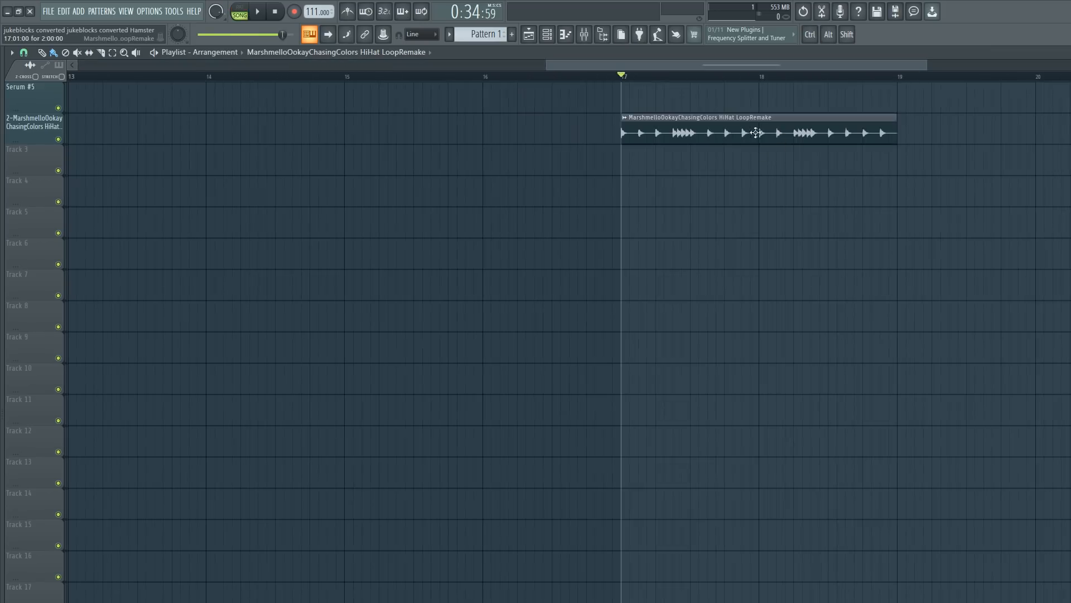
{"action": "left_click", "coordinate": [257, 11]}
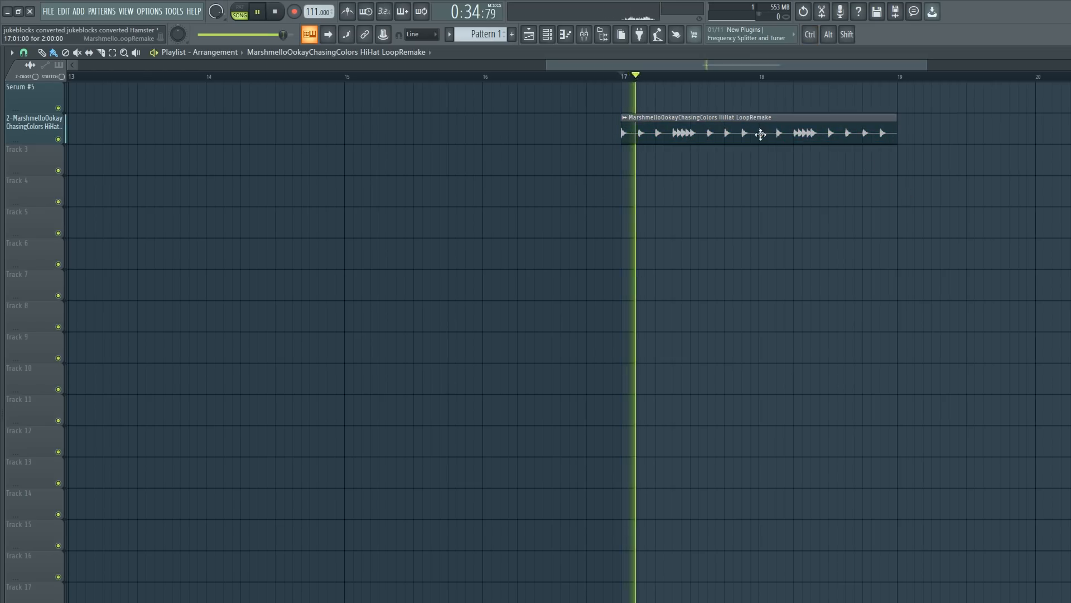
{"action": "double_click", "coordinate": [759, 117]}
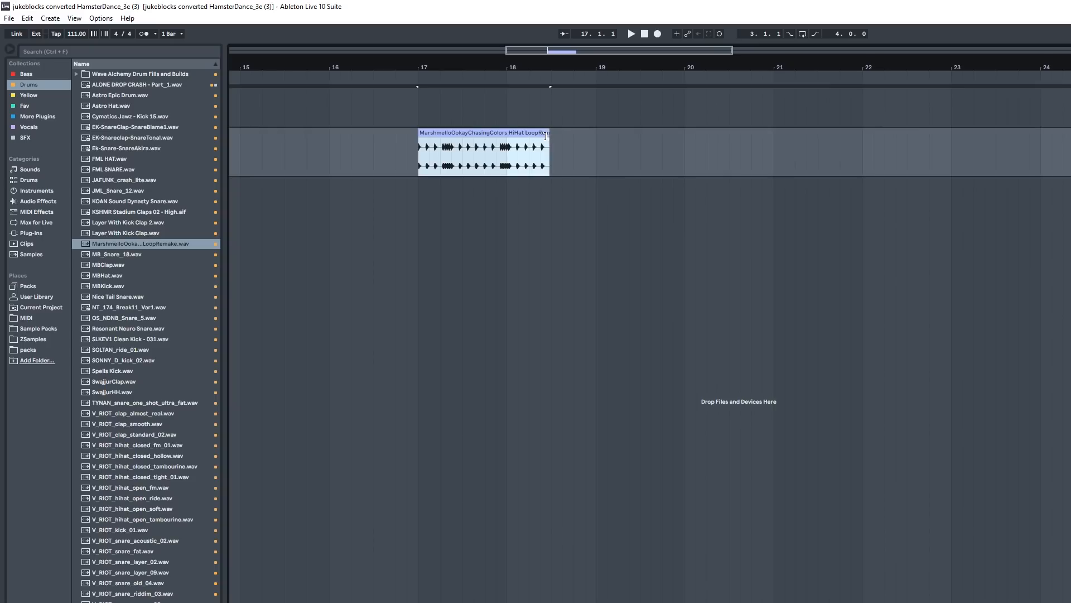
- Shift a warp marker in the hi-hat loop's Sample Editor to restretch the loop
{"action": "double_click", "coordinate": [483, 151]}
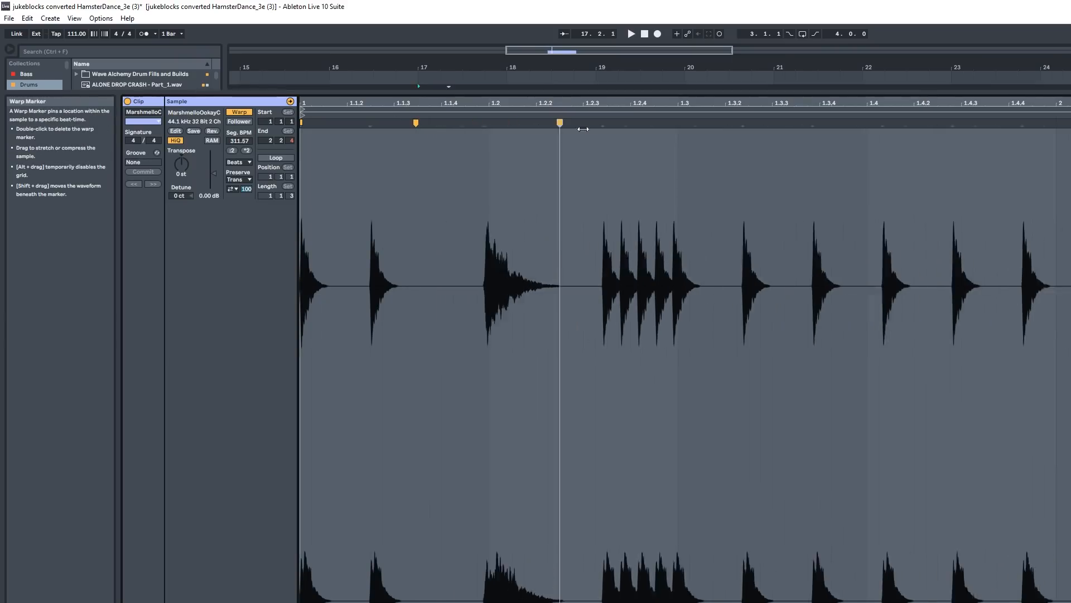
{"action": "left_click_drag", "start_coordinate": [560, 122], "coordinate": [605, 122]}
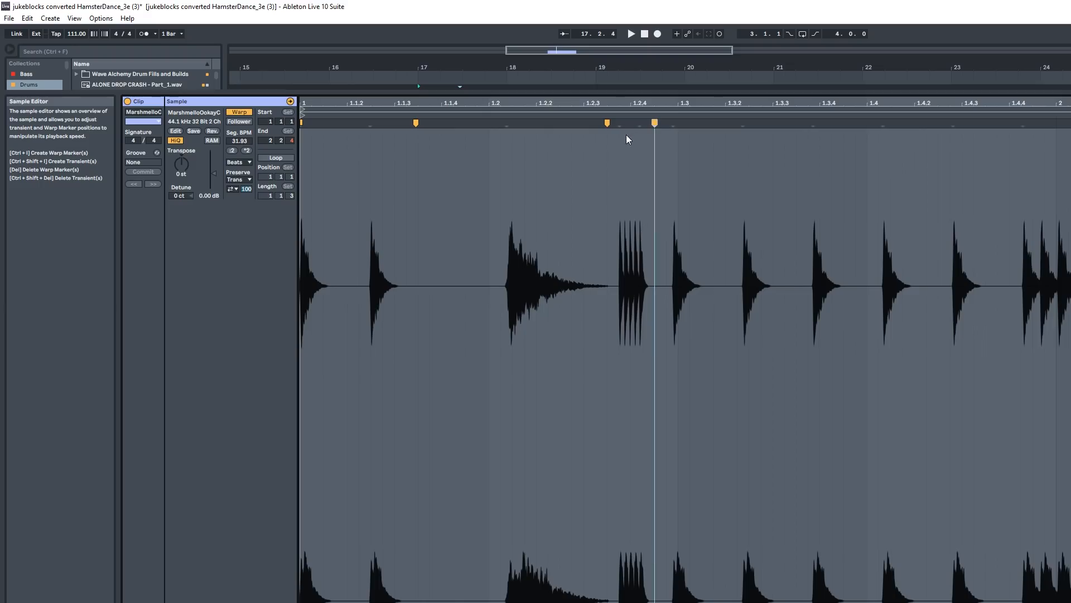
{"action": "mouse_move", "coordinate": [579, 190]}
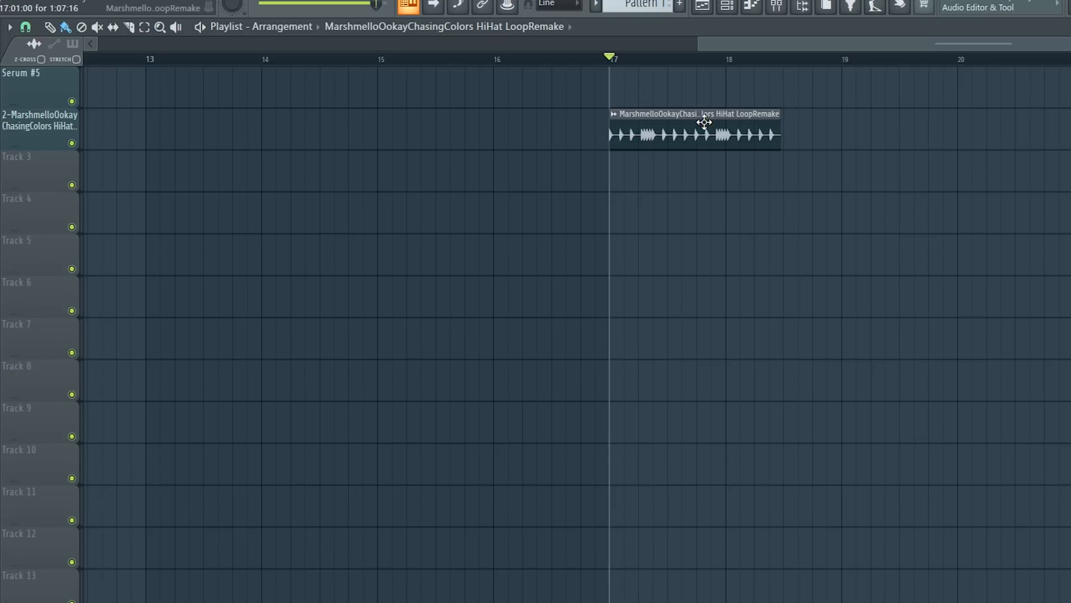
- Inspect the hi-hat loop's sample settings and its converted clip's waveform options for time stretching
{"action": "double_click", "coordinate": [693, 130]}
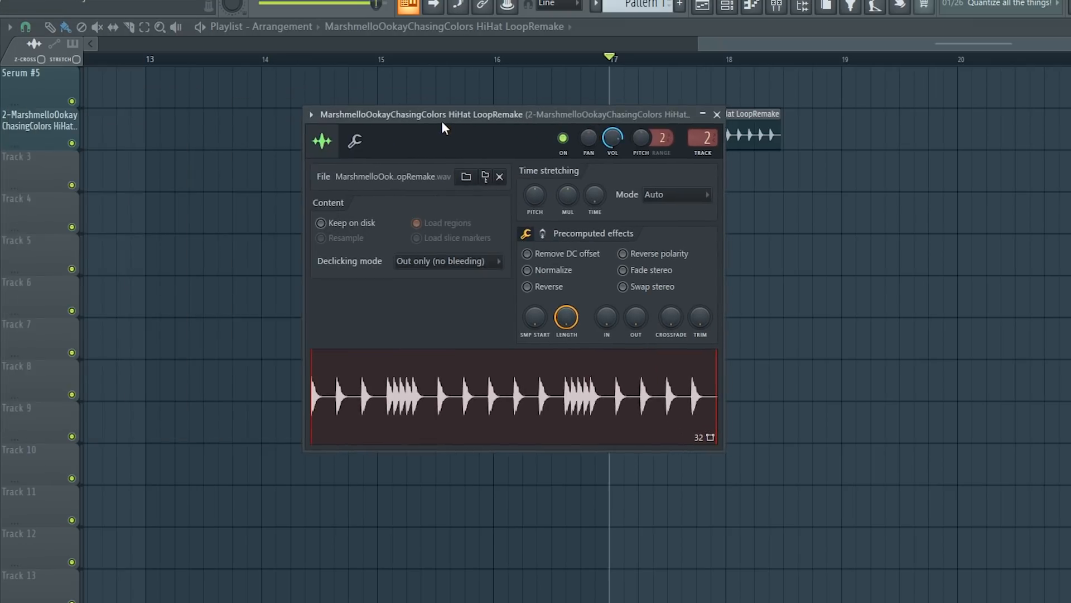
{"action": "left_click", "coordinate": [716, 114]}
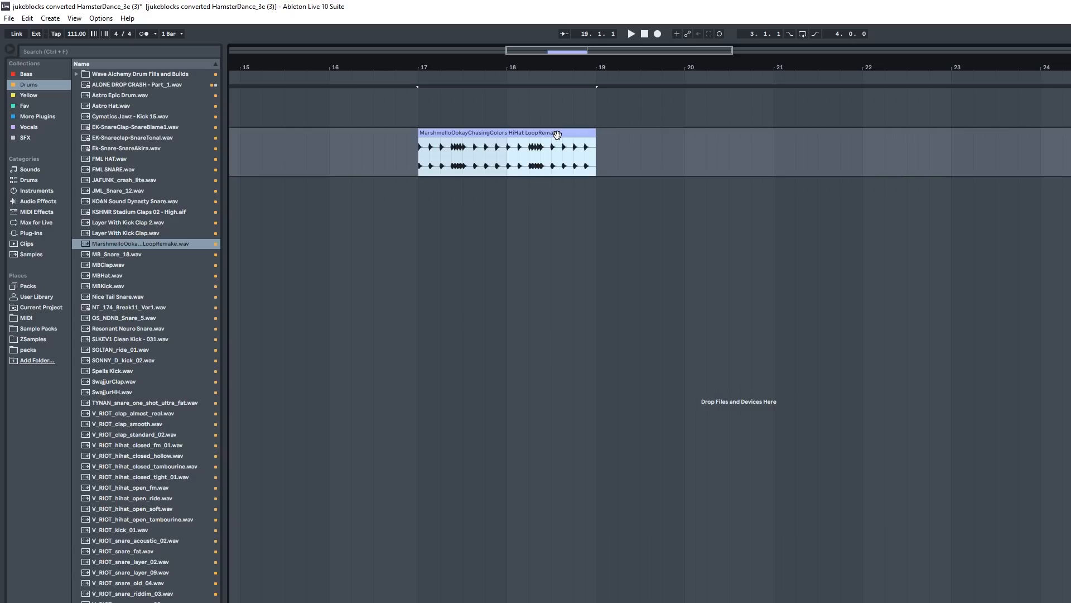
{"action": "double_click", "coordinate": [505, 133]}
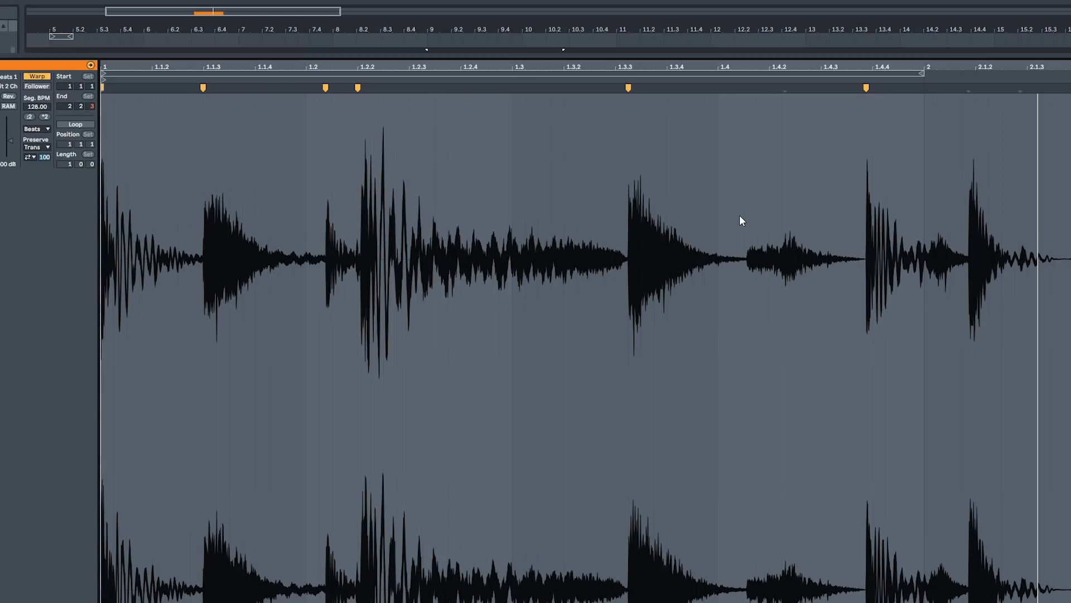
{"action": "right_click", "coordinate": [482, 126]}
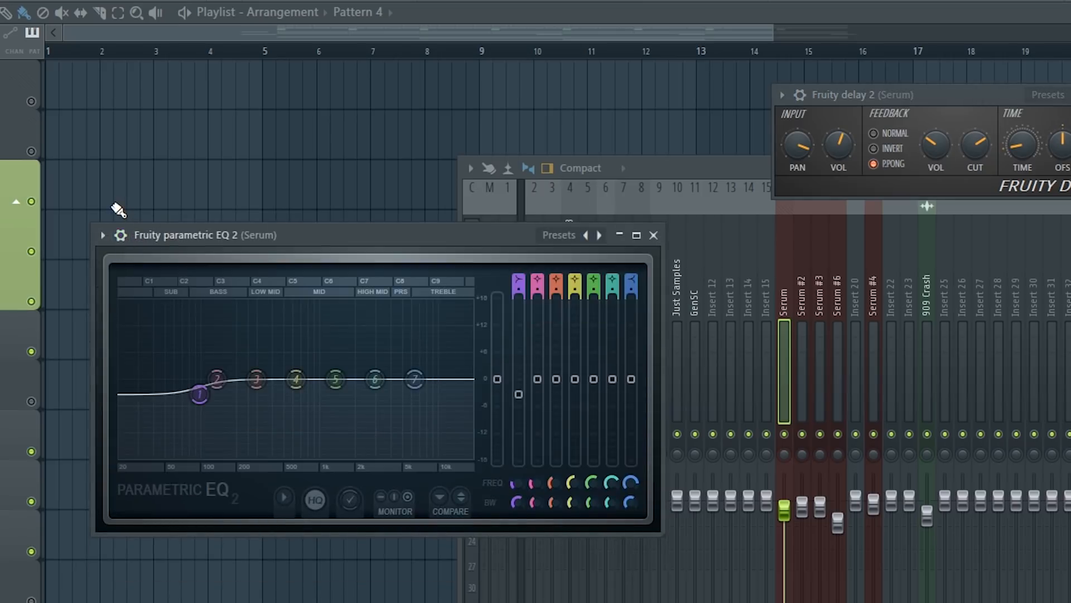
{"action": "mouse_move", "coordinate": [322, 257]}
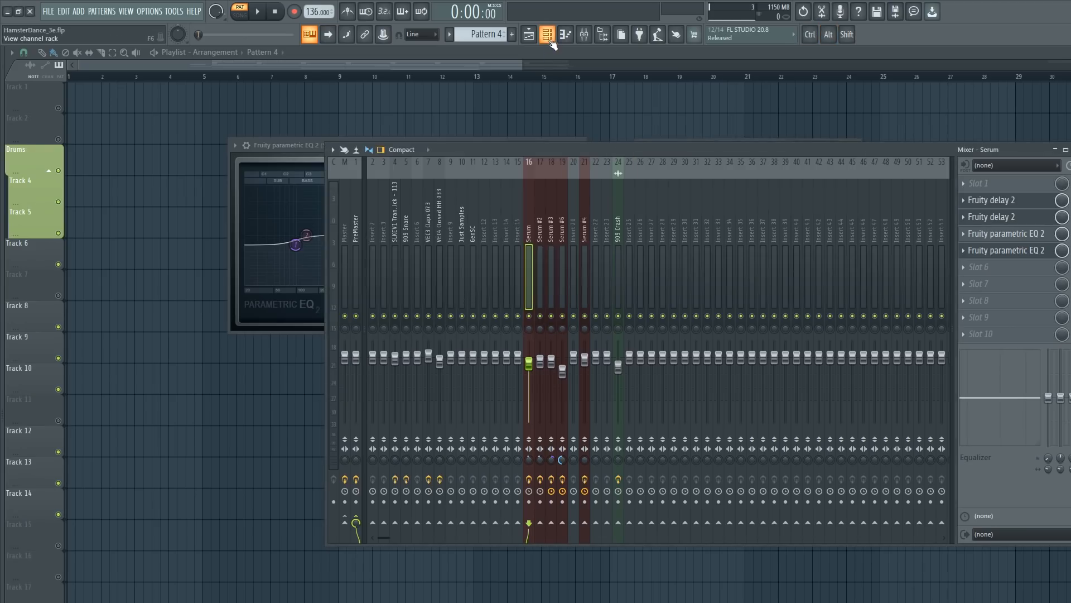
- Show the Channel rack after reviewing the Serum insert's Parametric EQ 2 and Delay 2
{"action": "left_click", "coordinate": [546, 35]}
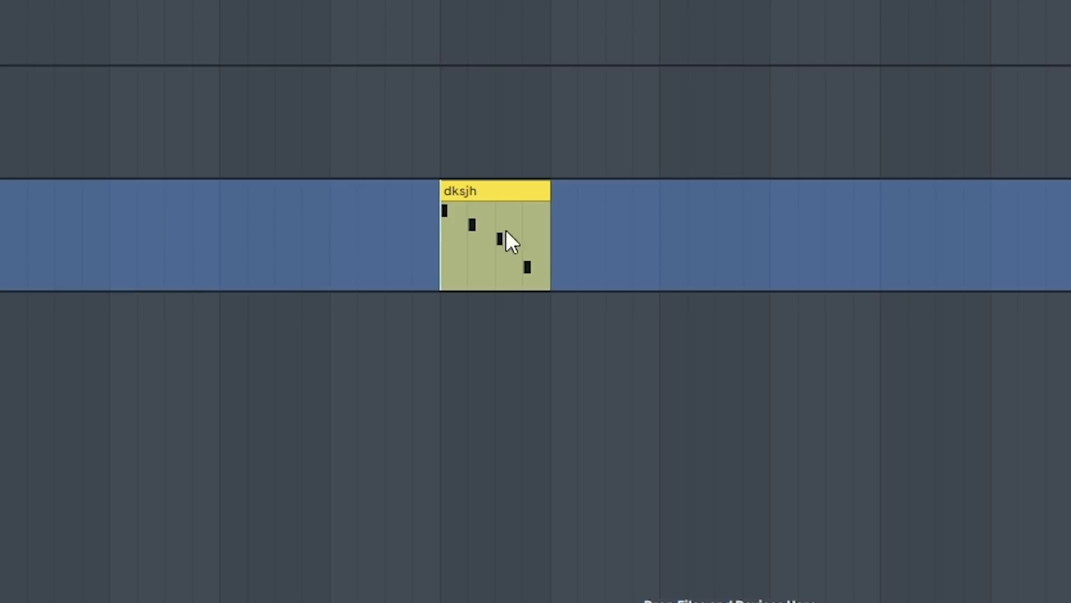
- Consolidate the playlist selection from its selection start via the Playlist Tools menu
{"action": "left_click", "coordinate": [11, 45]}
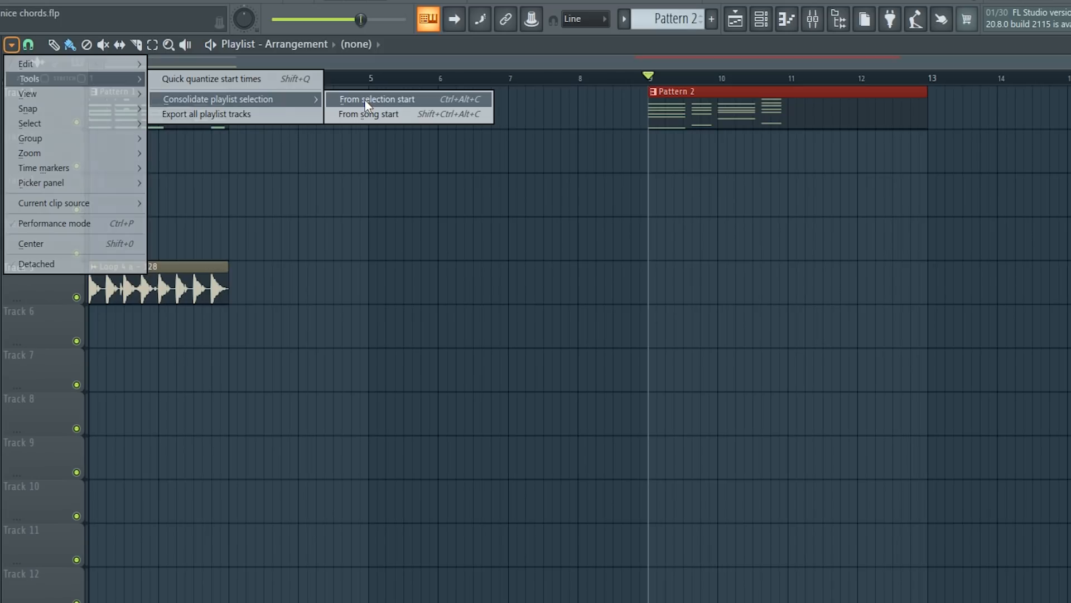
{"action": "left_click", "coordinate": [376, 99]}
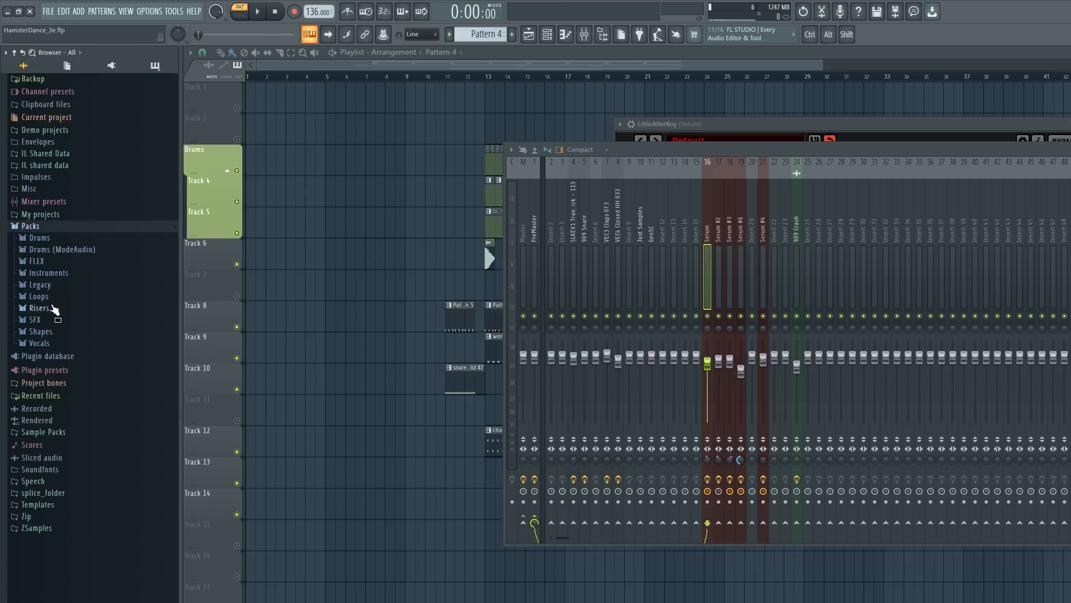
- Expand the Drums pack to its Kicks samples and show the Channel rack of project instruments
{"action": "left_click", "coordinate": [38, 236]}
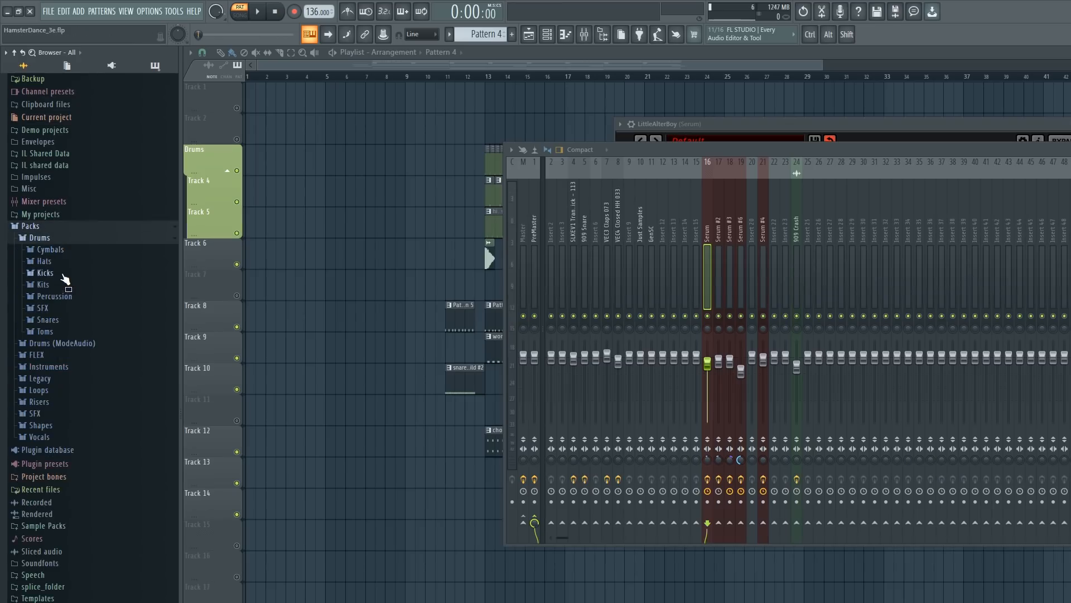
{"action": "left_click", "coordinate": [38, 237]}
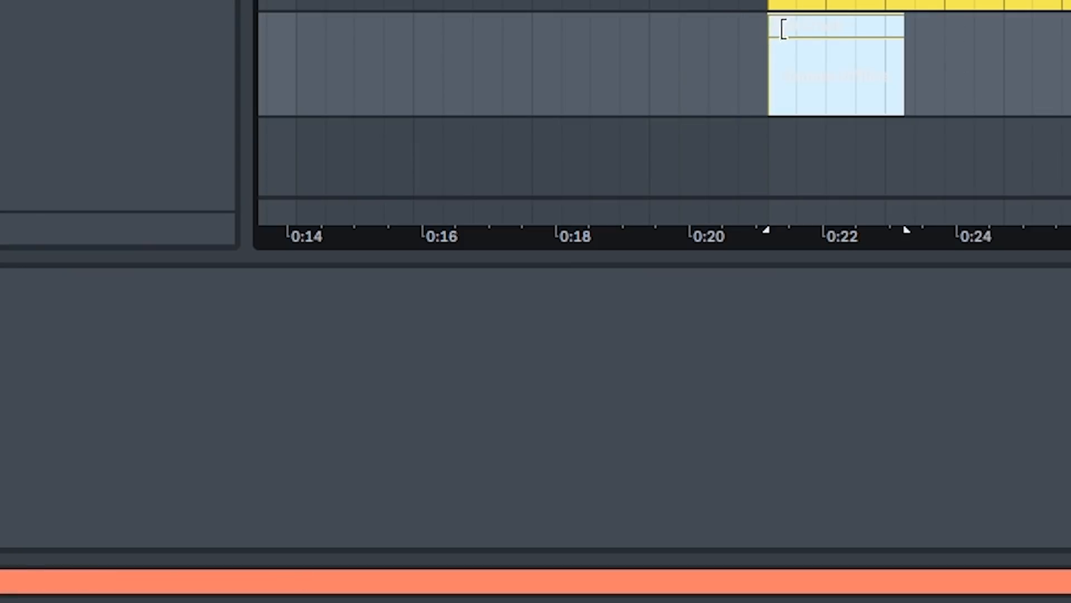
{"action": "left_click", "coordinate": [837, 68]}
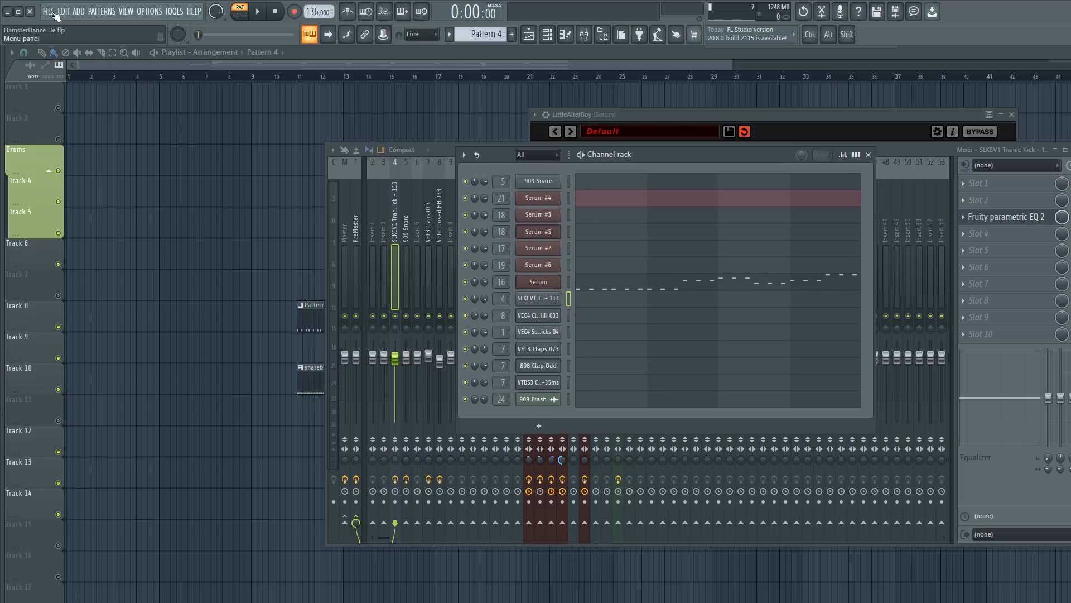
- Export the HamsterDance project as a zipped loop package bundling its samples
{"action": "left_click", "coordinate": [68, 11]}
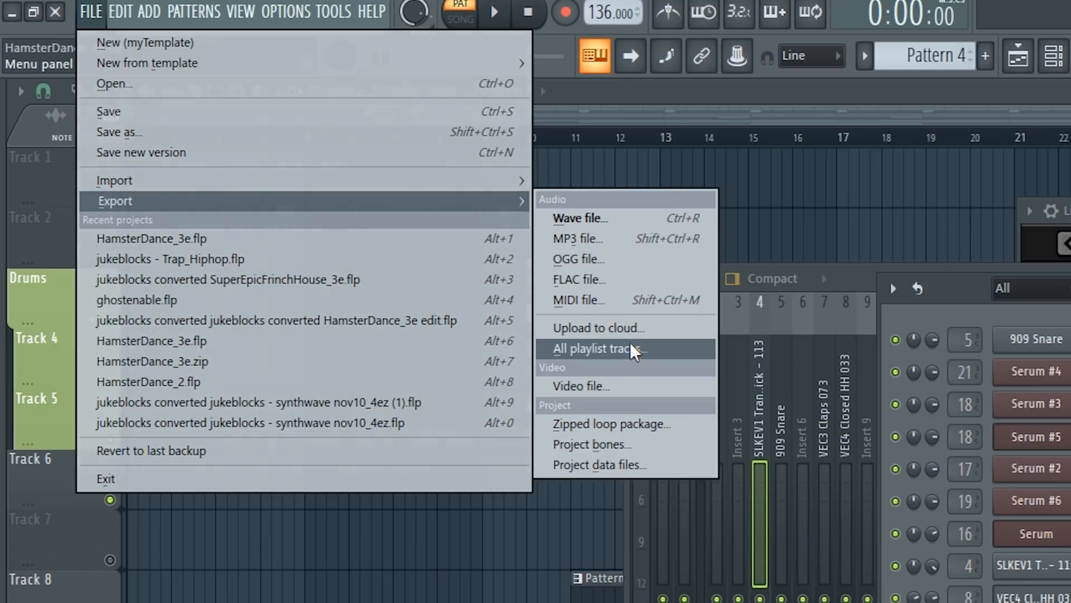
{"action": "mouse_move", "coordinate": [639, 424]}
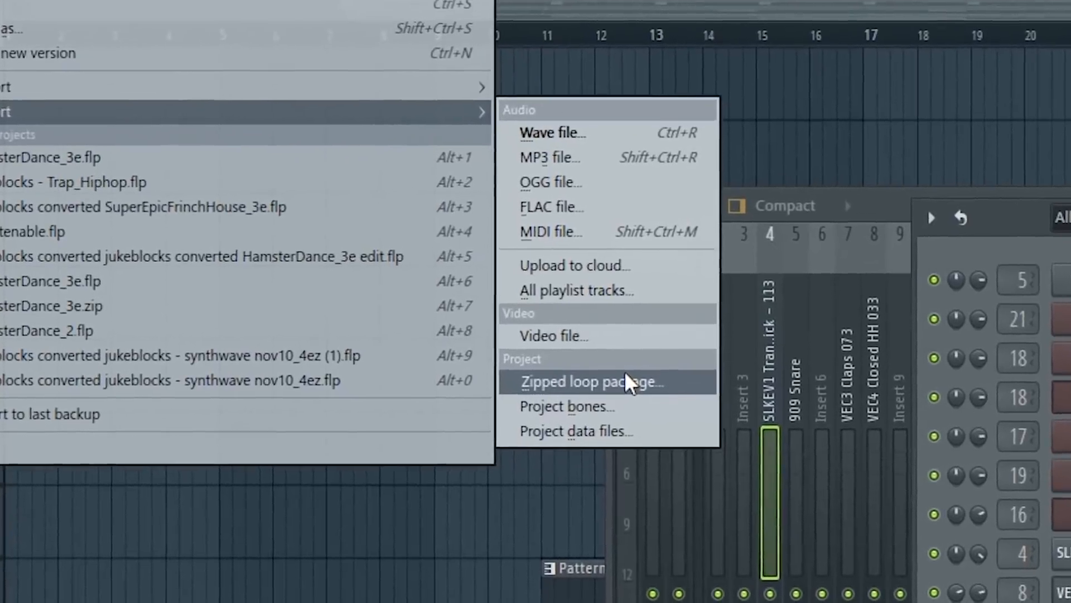
{"action": "left_click", "coordinate": [592, 382]}
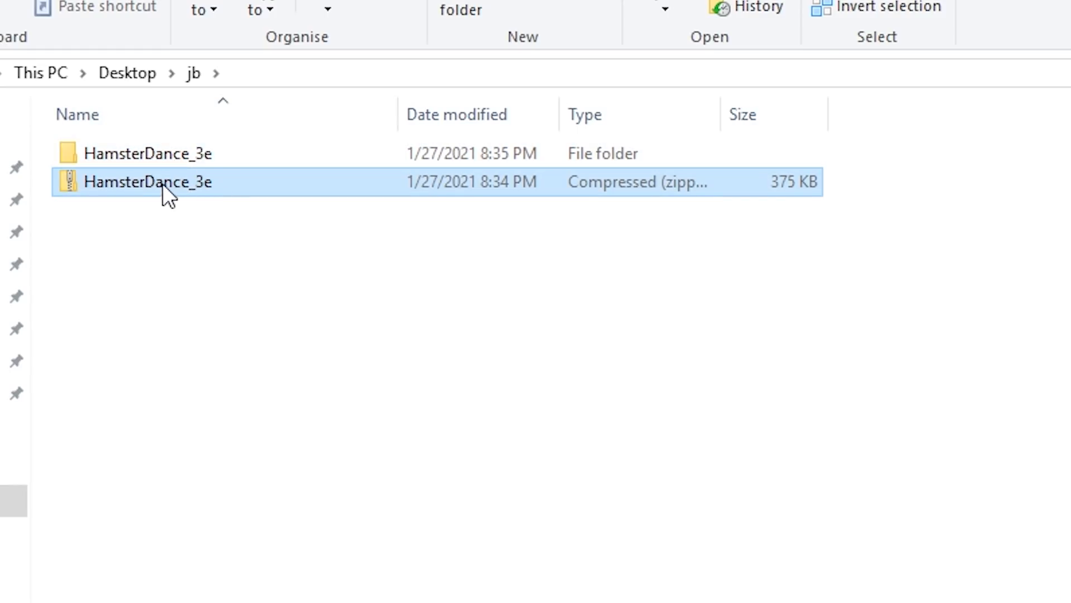
- Open the HamsterDance_3e zip package in the Desktop jb folder
{"action": "double_click", "coordinate": [147, 182]}
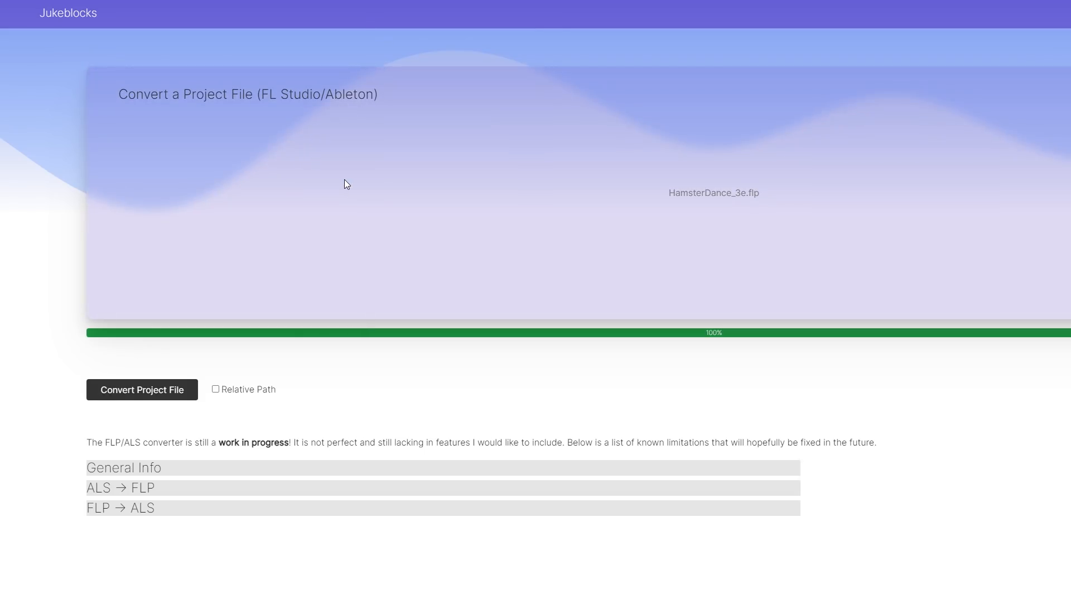
- Convert HamsterDance_3e.flp to an Ableton project with Relative Path sample references enabled
{"action": "left_click", "coordinate": [215, 388]}
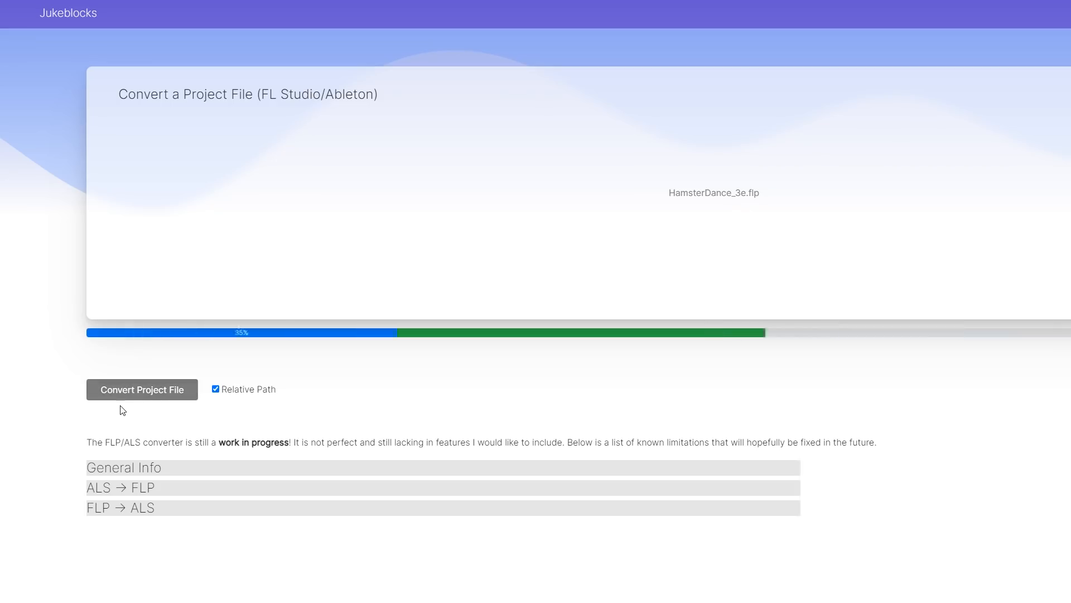
{"action": "left_click", "coordinate": [142, 389]}
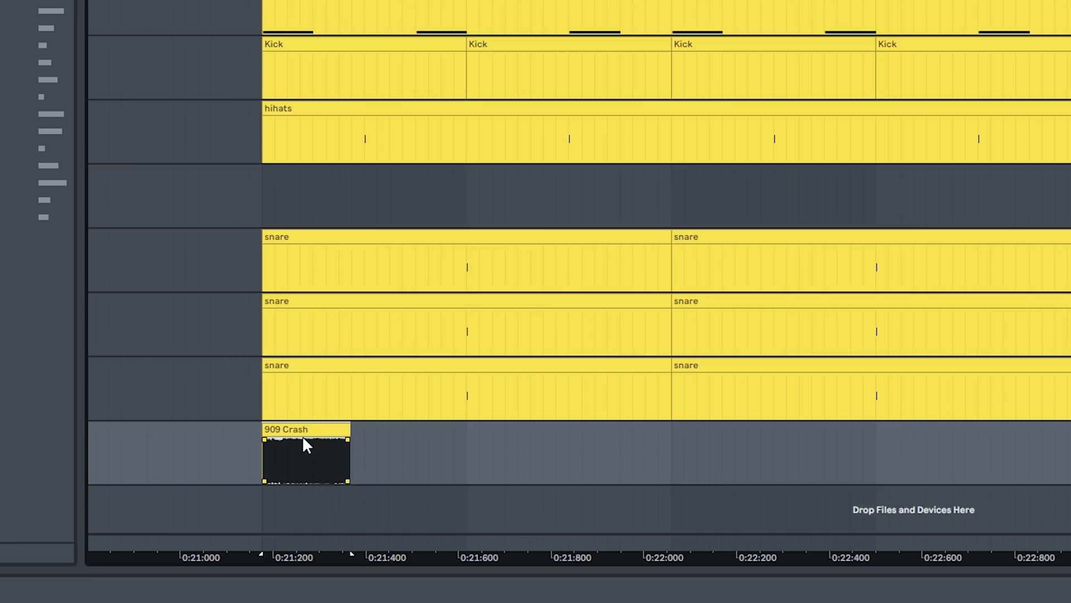
{"action": "scroll", "scroll_direction": "down", "scroll_amount": 3}
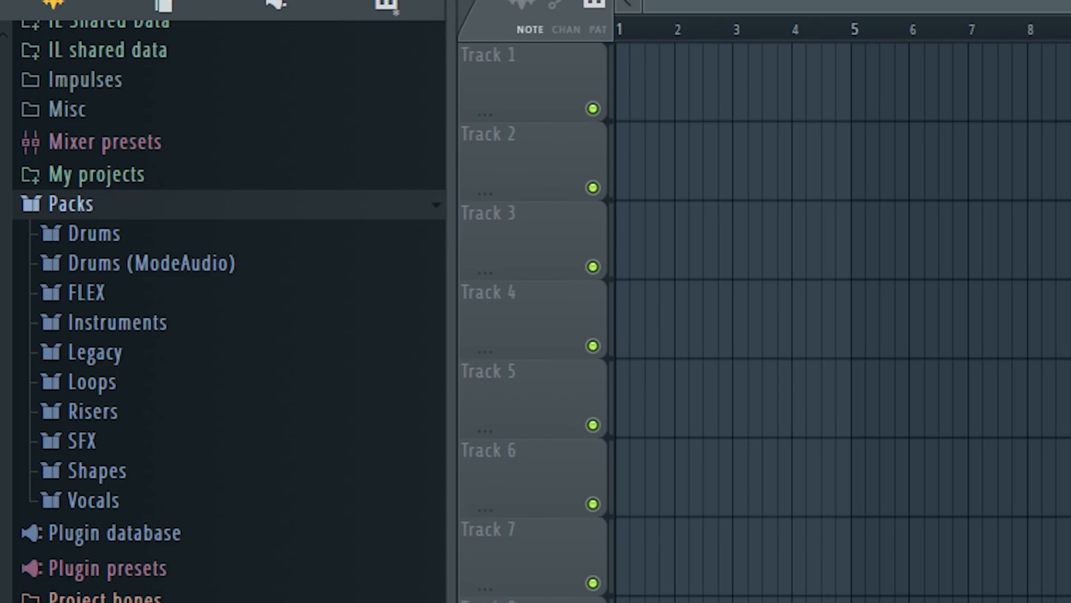
{"action": "scroll", "scroll_direction": "down", "scroll_amount": 3}
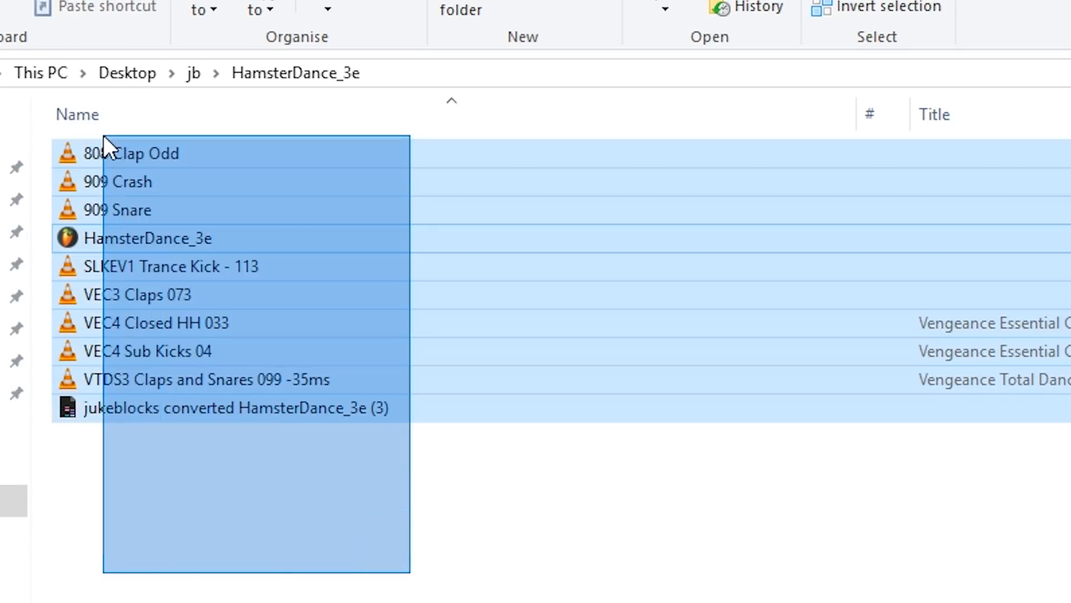
- Open the HamsterDance_3e folder holding the converted project and its samples
{"action": "left_click", "coordinate": [193, 74]}
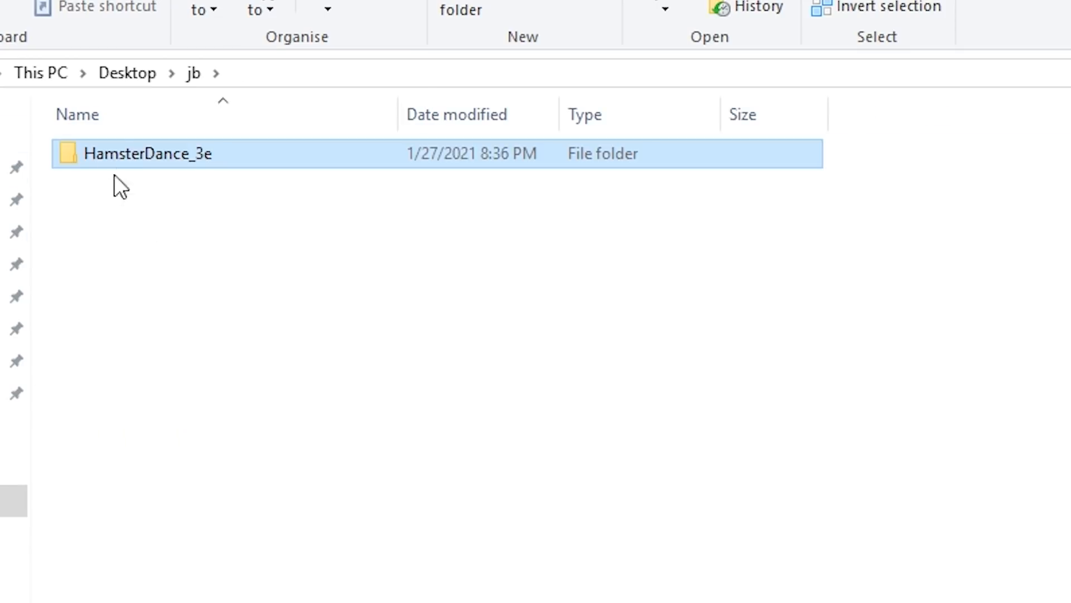
{"action": "double_click", "coordinate": [147, 153]}
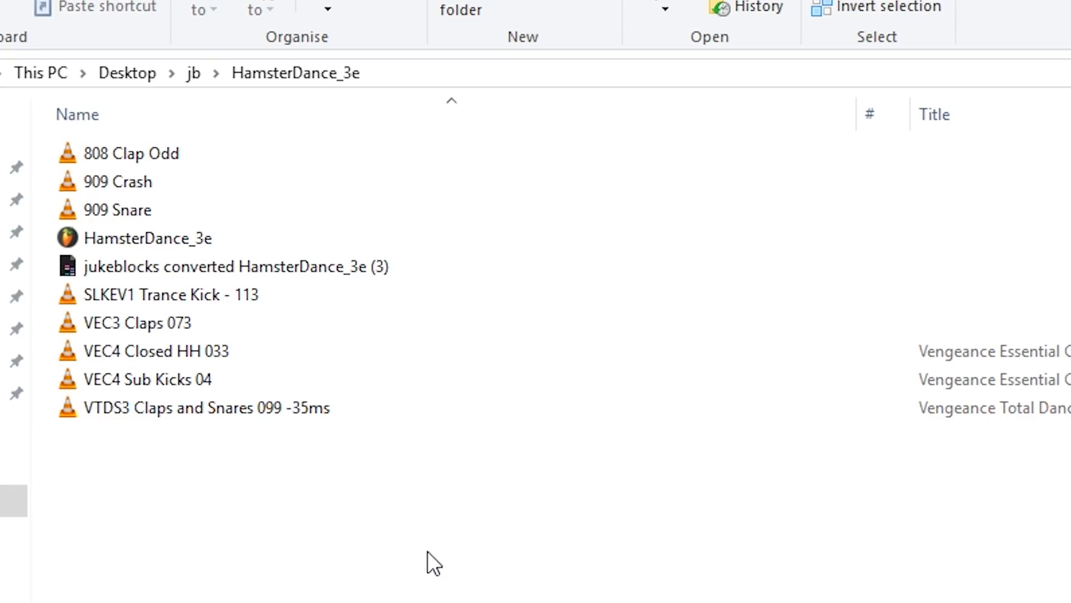
{"action": "mouse_move", "coordinate": [420, 470]}
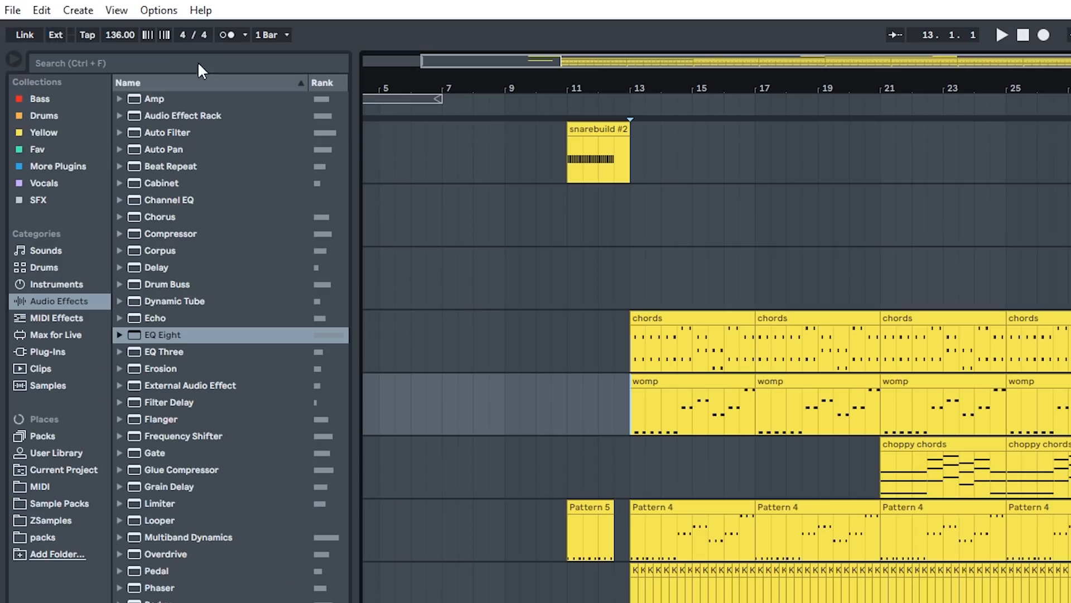
- Browse into the converted project's Samples folder and select its Imported folder of collected samples
{"action": "scroll", "scroll_direction": "down", "scroll_amount": 3}
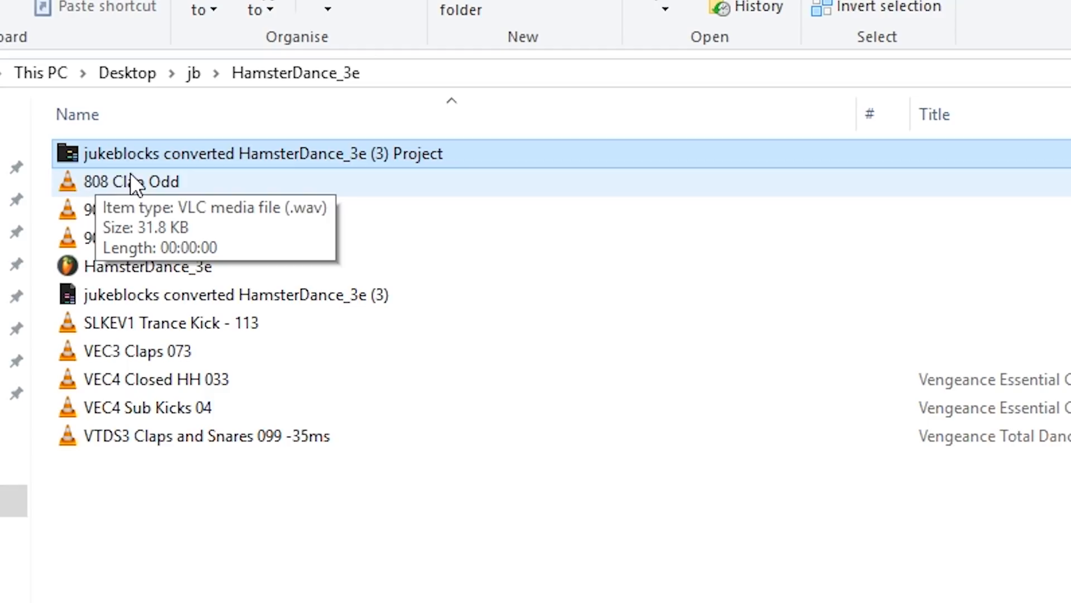
{"action": "double_click", "coordinate": [262, 153]}
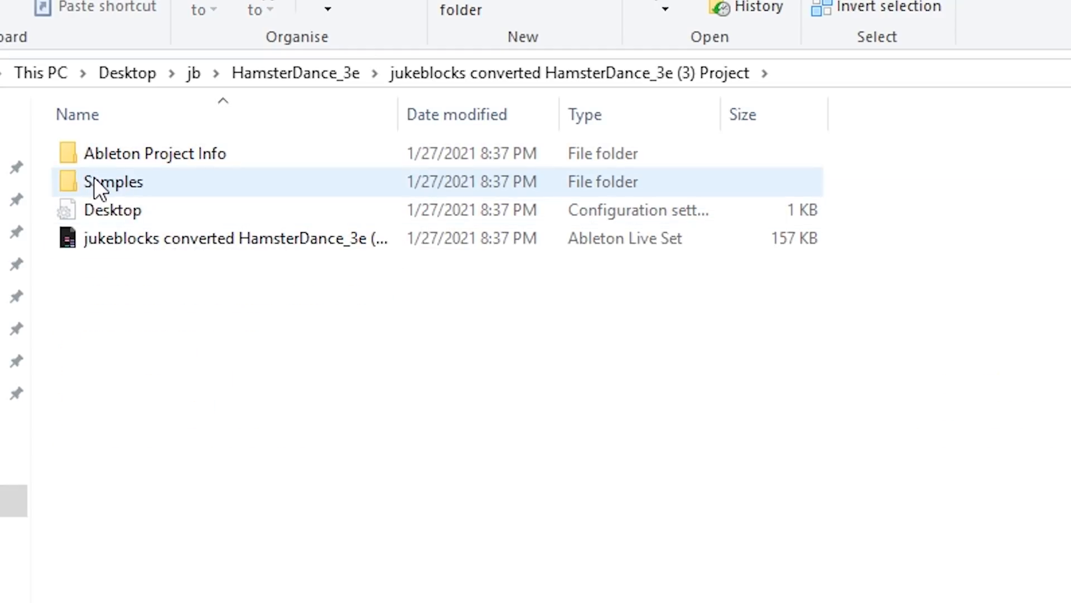
{"action": "double_click", "coordinate": [114, 182]}
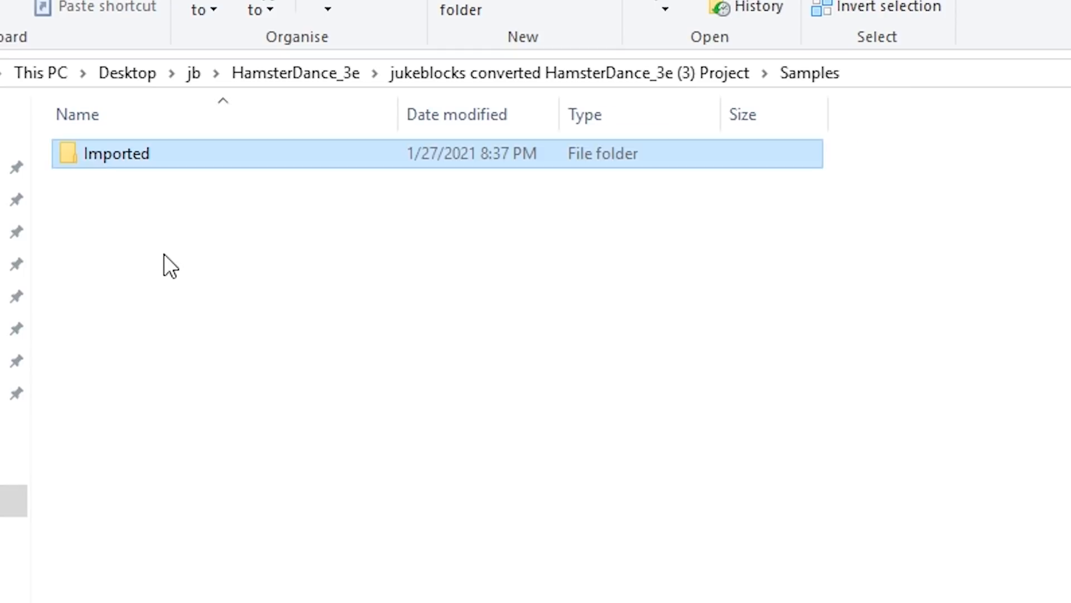
{"action": "left_click", "coordinate": [284, 263]}
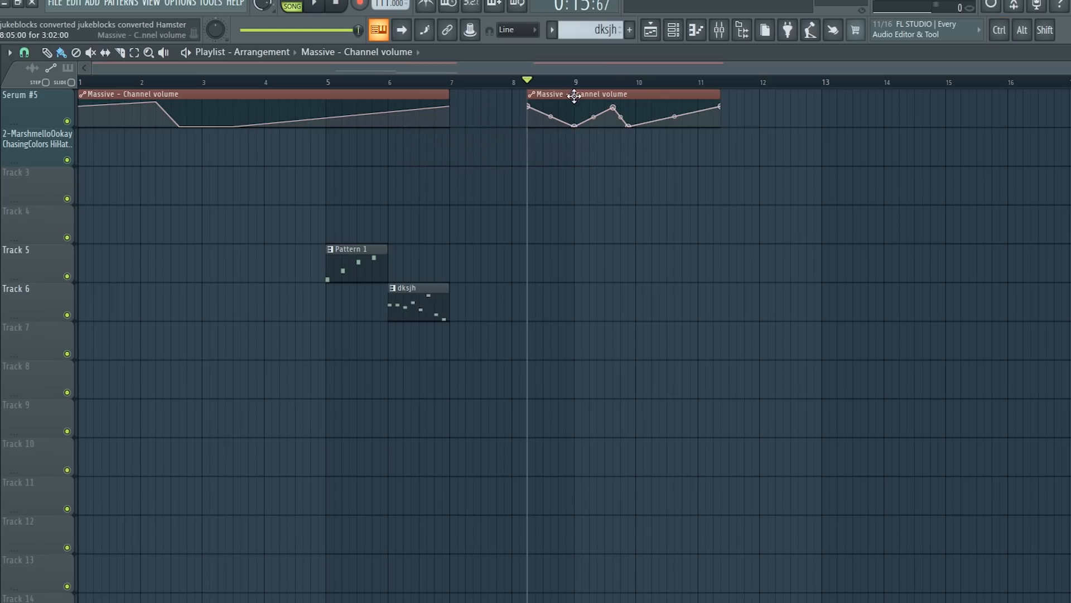
- Use the volume automation clip's options to reach the Mixer and select an empty slot on insert 97
{"action": "right_click", "coordinate": [814, 94]}
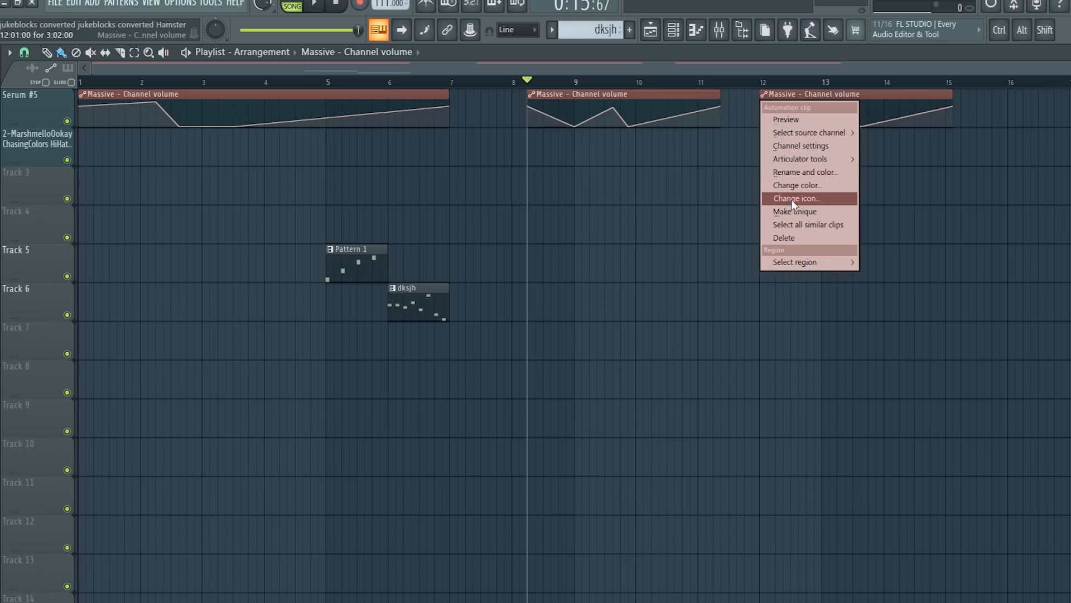
{"action": "left_click", "coordinate": [797, 186]}
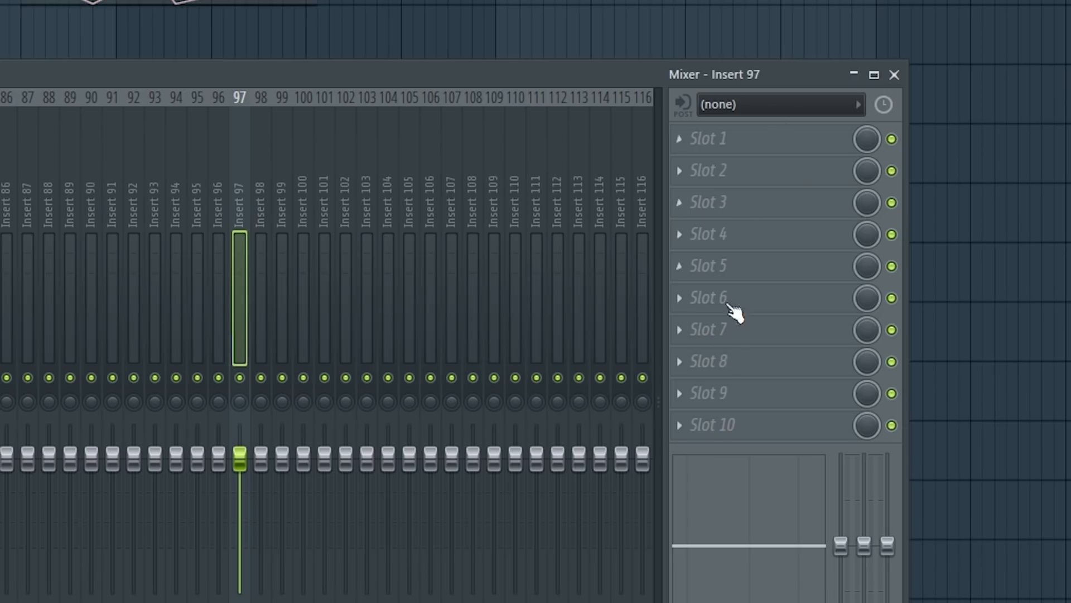
{"action": "left_click", "coordinate": [679, 297]}
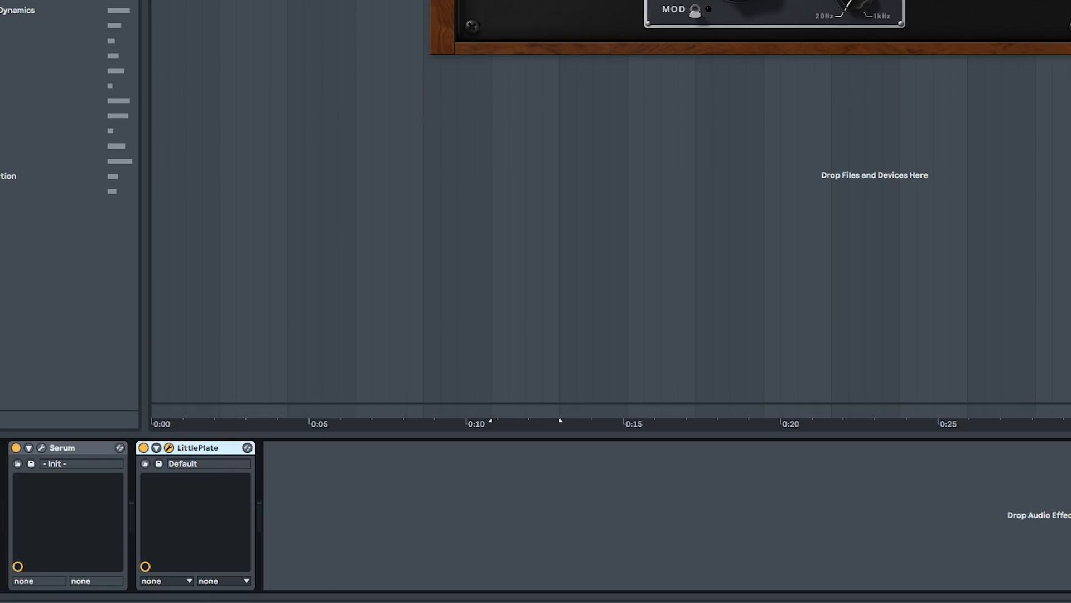
{"action": "mouse_move", "coordinate": [571, 500]}
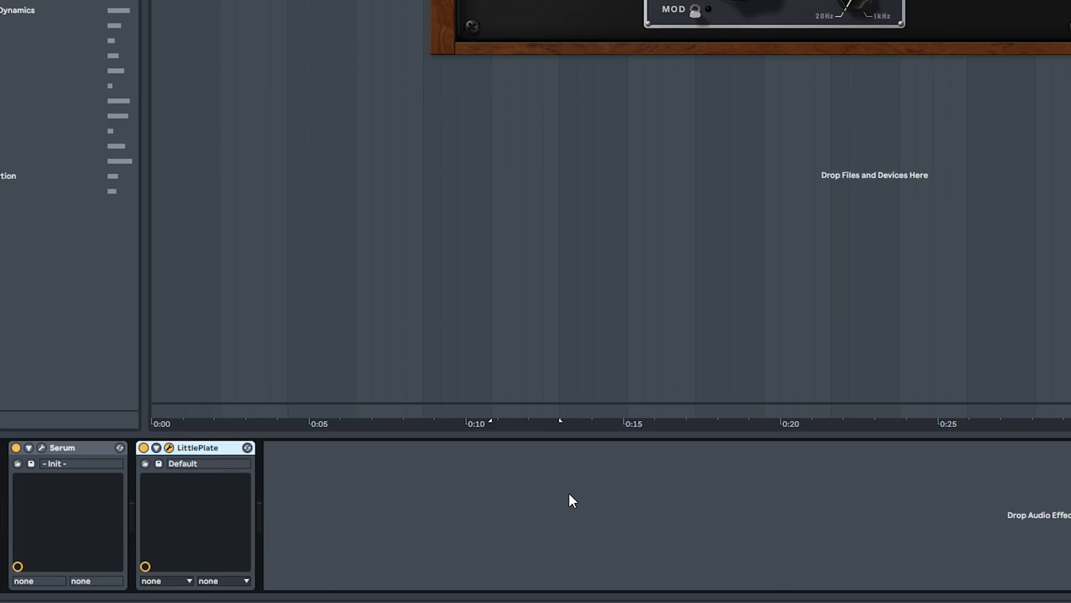
{"action": "mouse_move", "coordinate": [706, 248]}
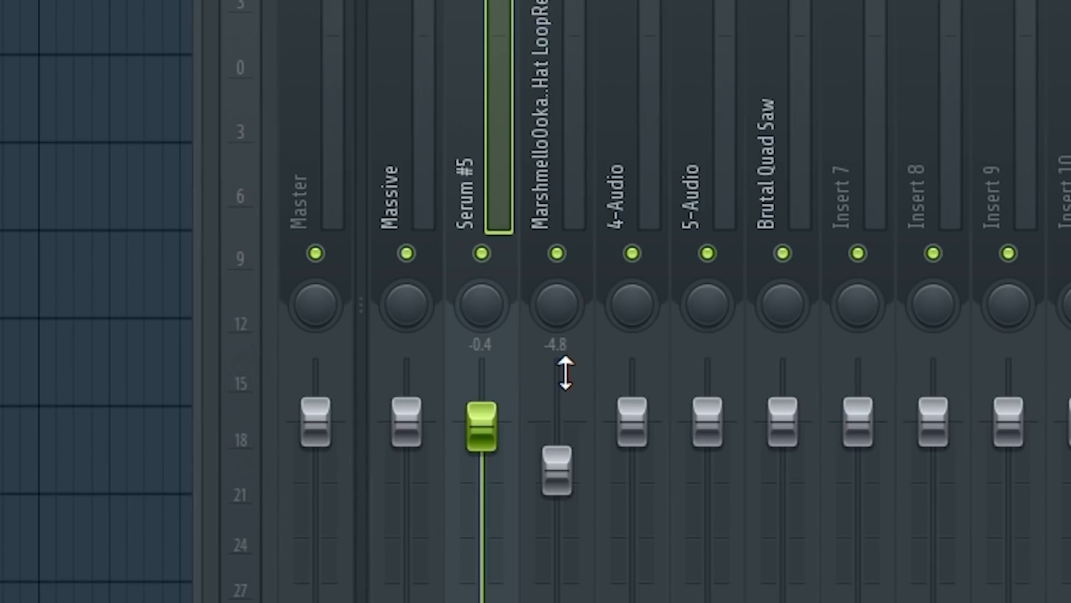
- Lower the MarshmelloOokay HiHat LoopRemake mixer track's fader to -4.8 dB
{"action": "left_click", "coordinate": [557, 116]}
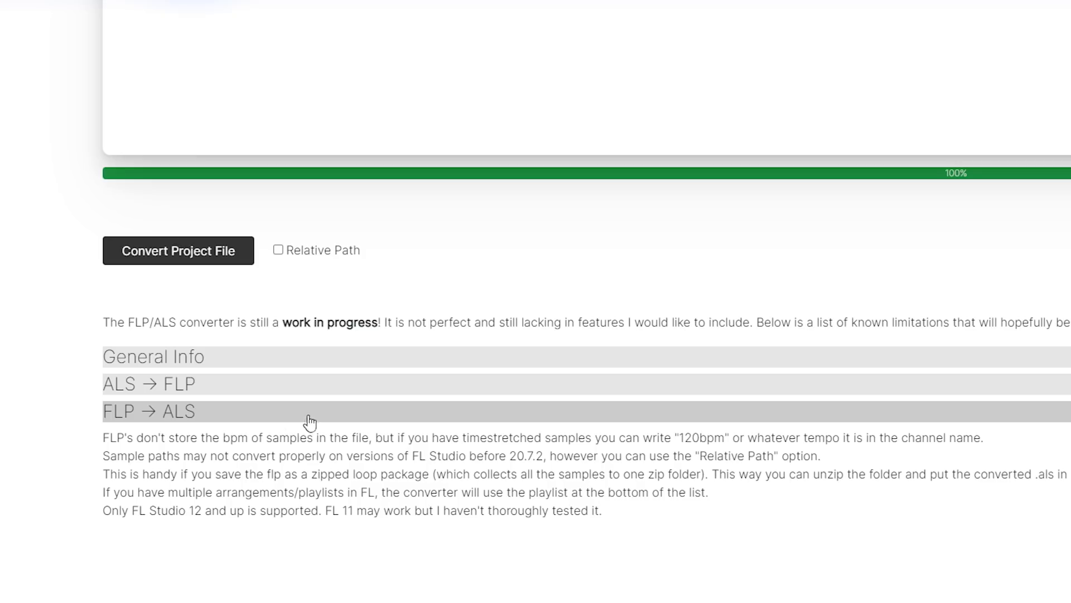
{"action": "left_click_drag", "start_coordinate": [267, 438], "coordinate": [394, 438]}
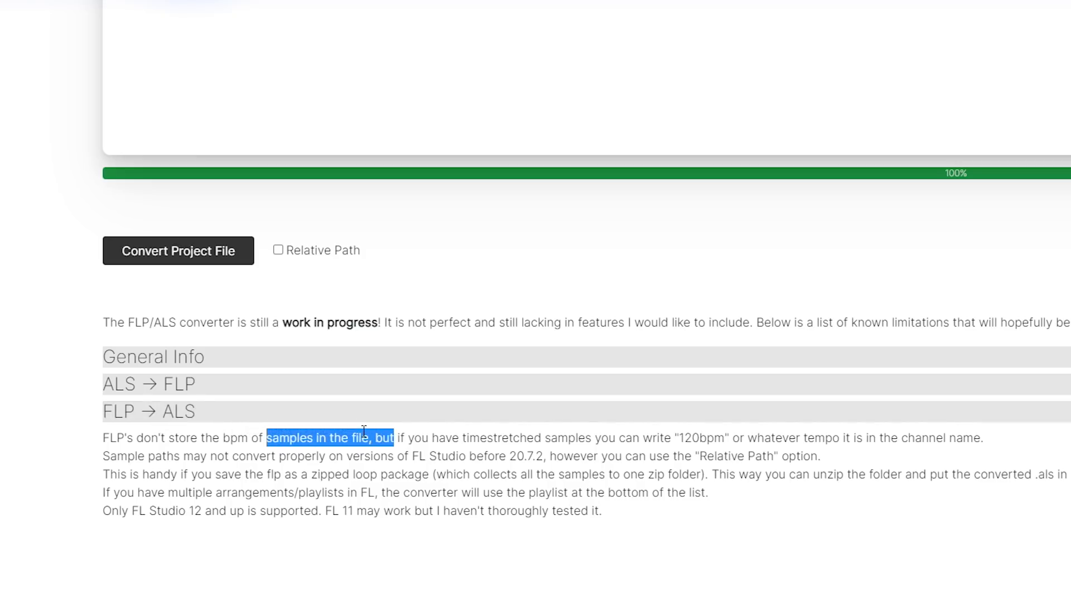
{"action": "left_click", "coordinate": [350, 438]}
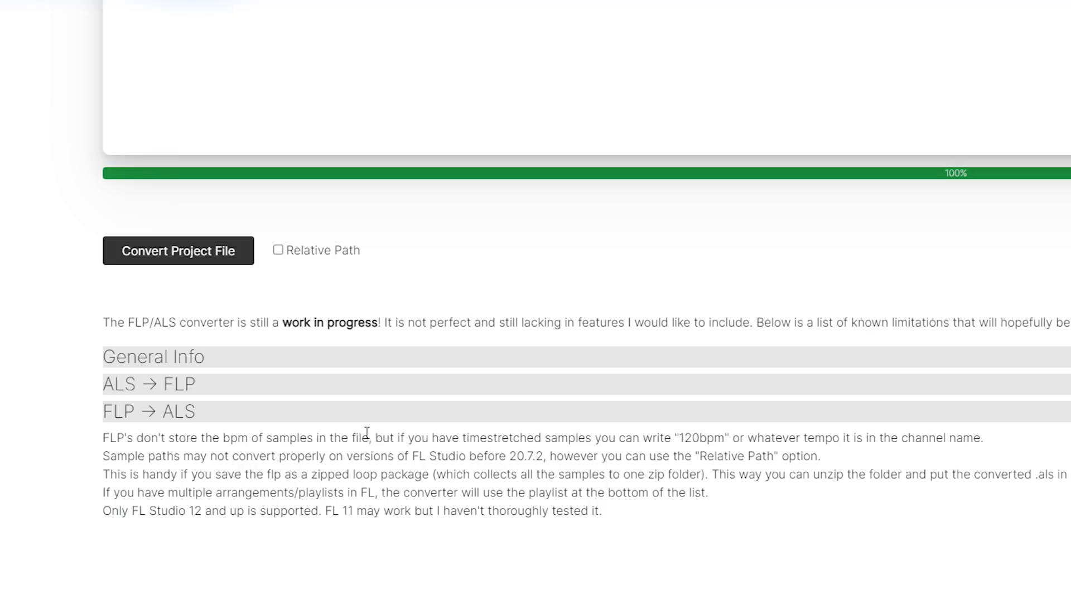
{"action": "left_click_drag", "start_coordinate": [184, 455], "coordinate": [342, 456]}
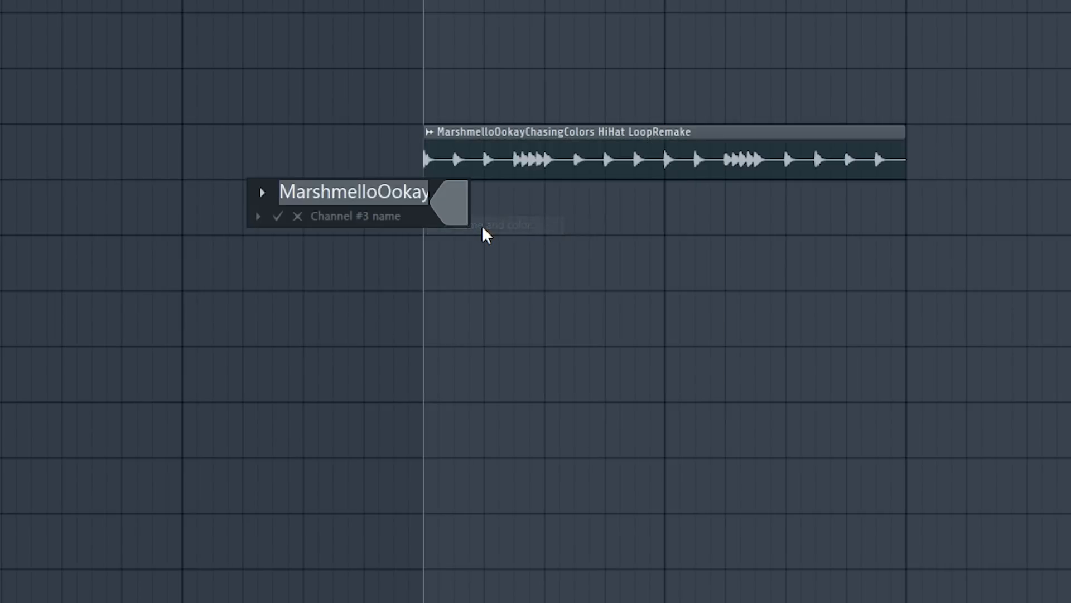
- Rename the hi-hat loop channel to end with 'LoopRemake 150bpm'
{"action": "type", "text": "LoopRemake 150"}
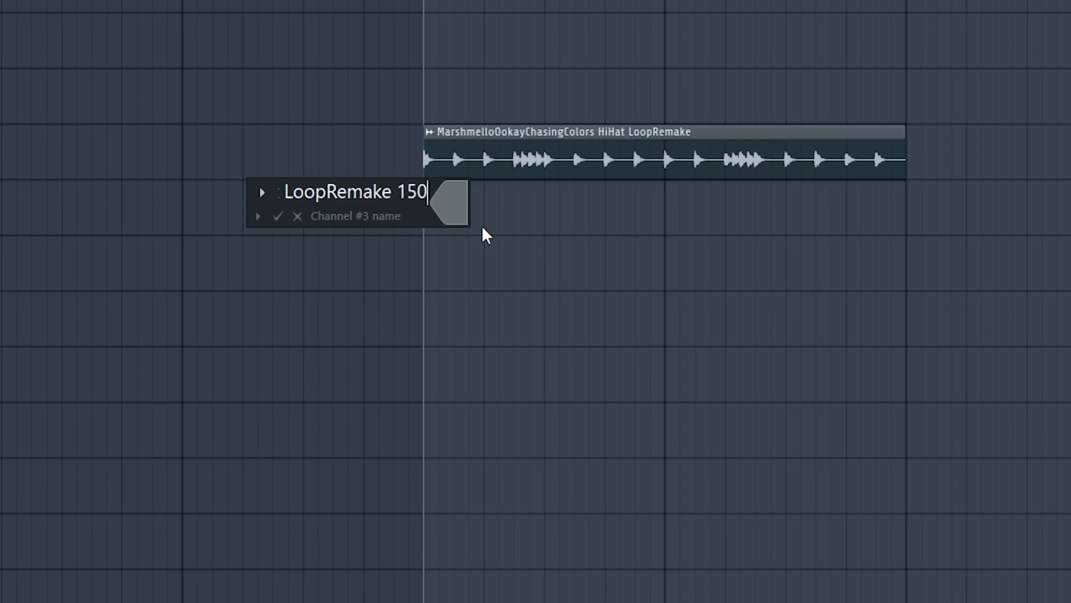
{"action": "type", "text": "bpm"}
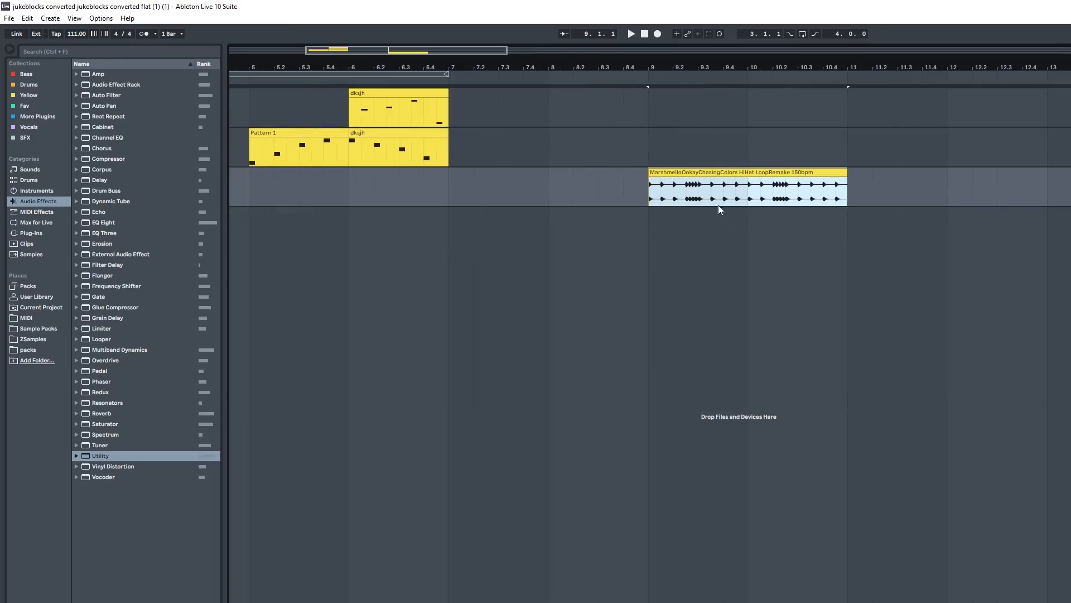
- Inspect the HiHat LoopRemake 150bpm clip and place the playhead inside it
{"action": "double_click", "coordinate": [747, 184]}
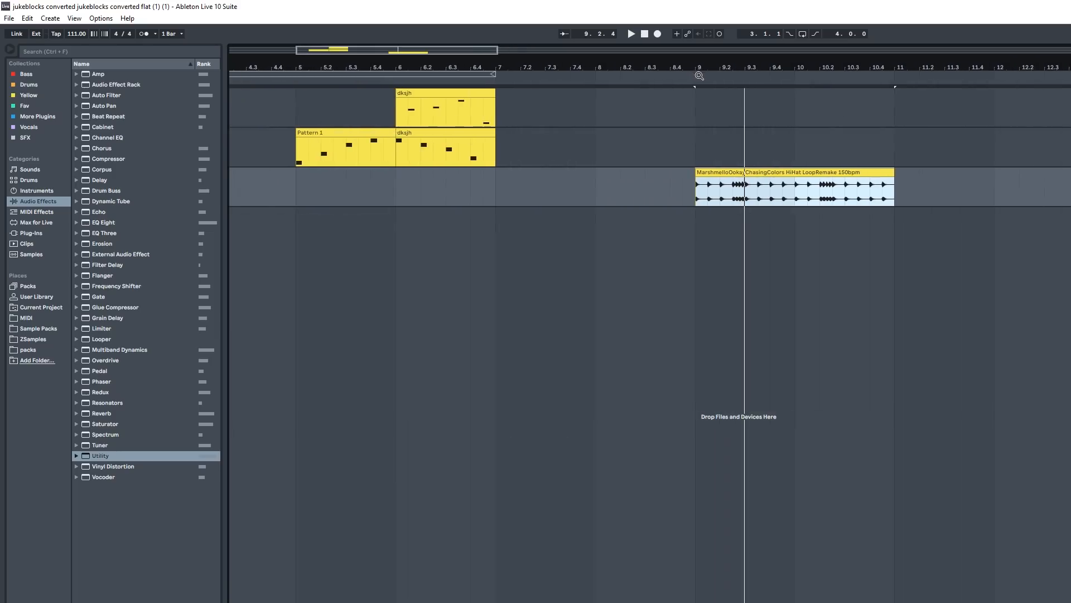
{"action": "left_click", "coordinate": [718, 191]}
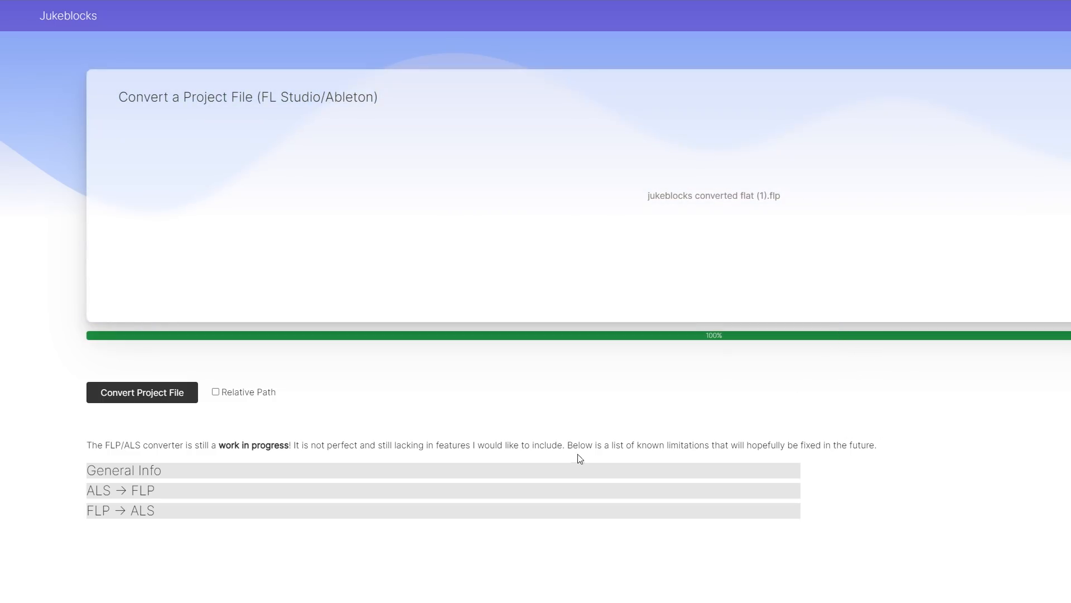
{"action": "mouse_move", "coordinate": [850, 373]}
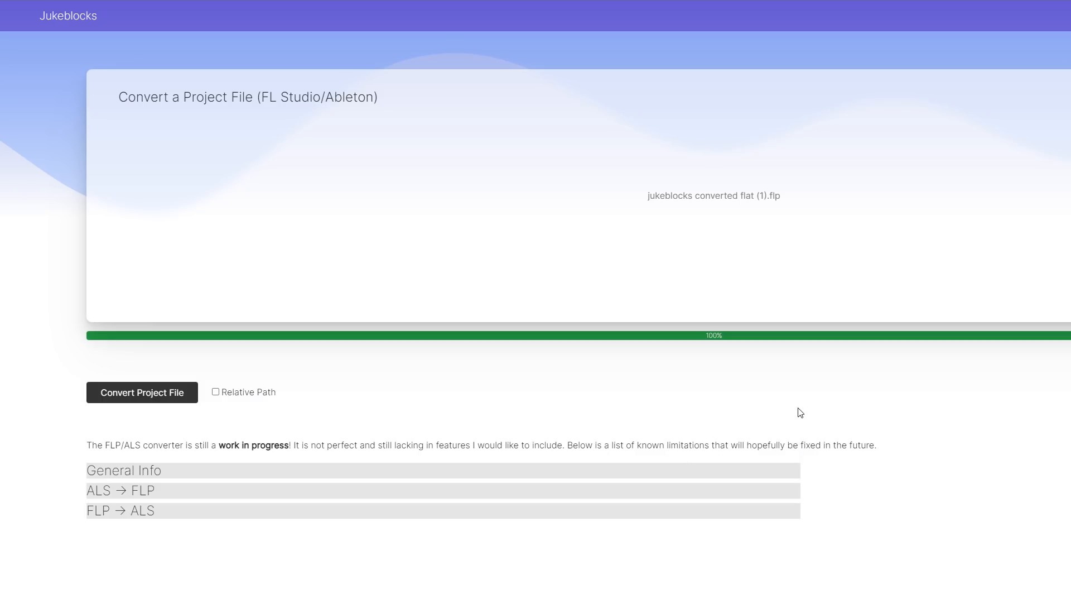
{"action": "left_click", "coordinate": [122, 469]}
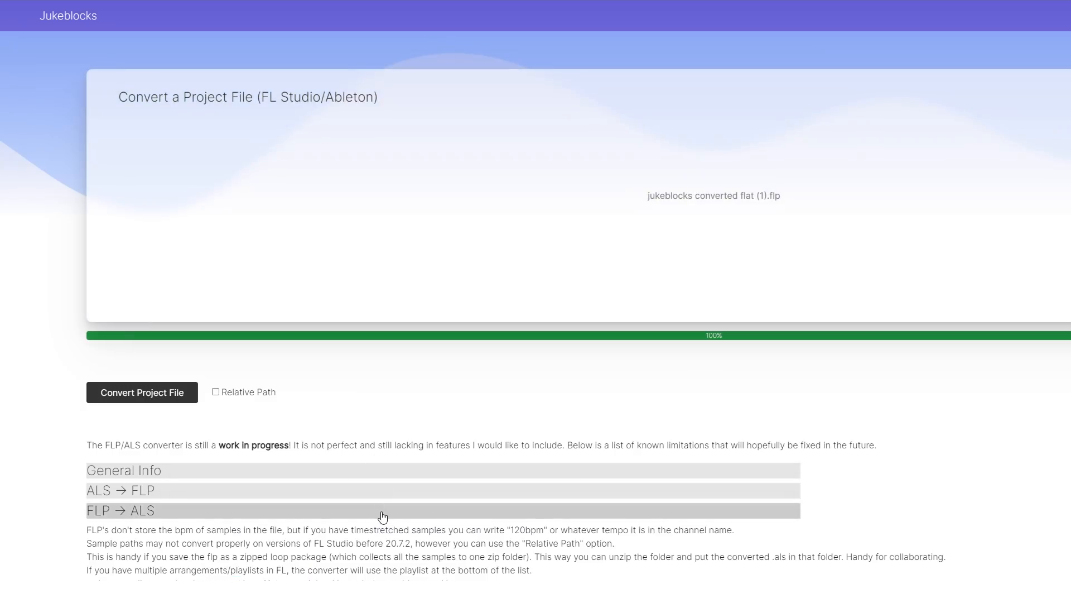
{"action": "left_click", "coordinate": [121, 510]}
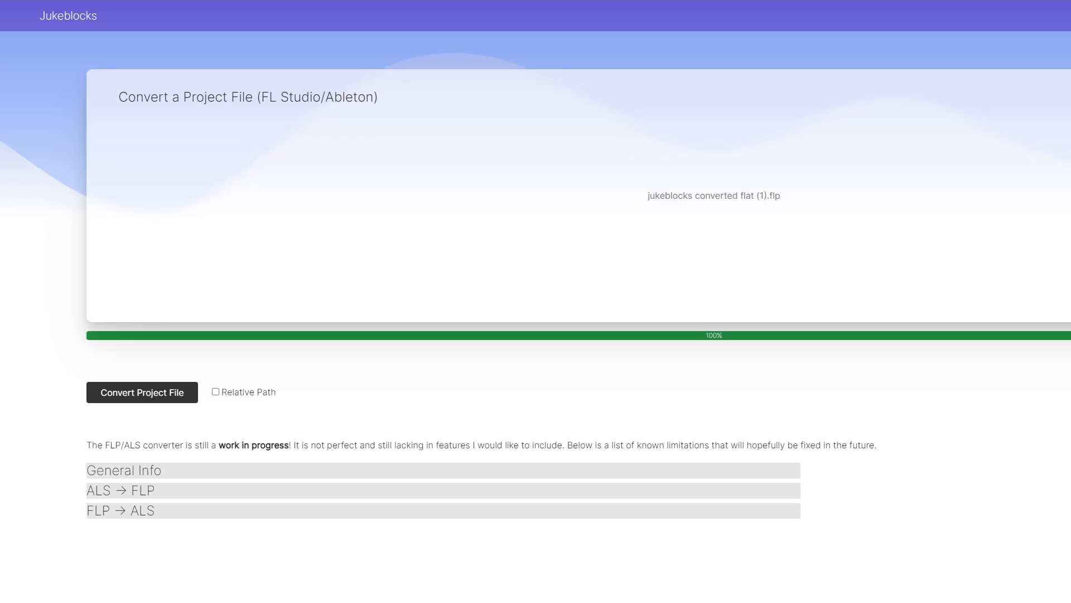
- Return to the song generator with the Trap/Hiphop arrangement at 145 BPM
{"action": "left_click", "coordinate": [142, 391]}
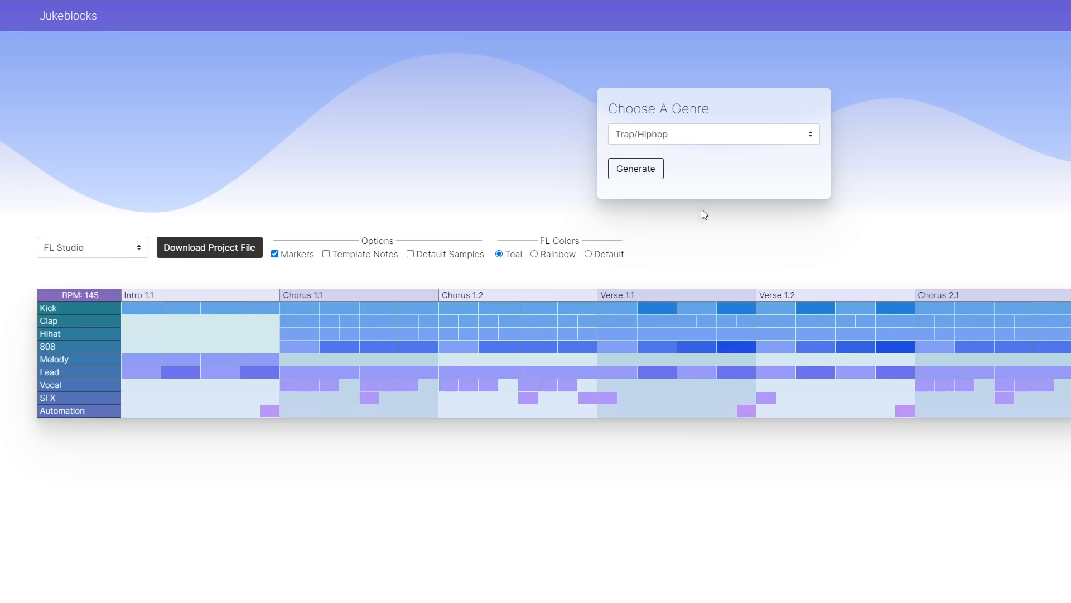
{"action": "mouse_move", "coordinate": [810, 374]}
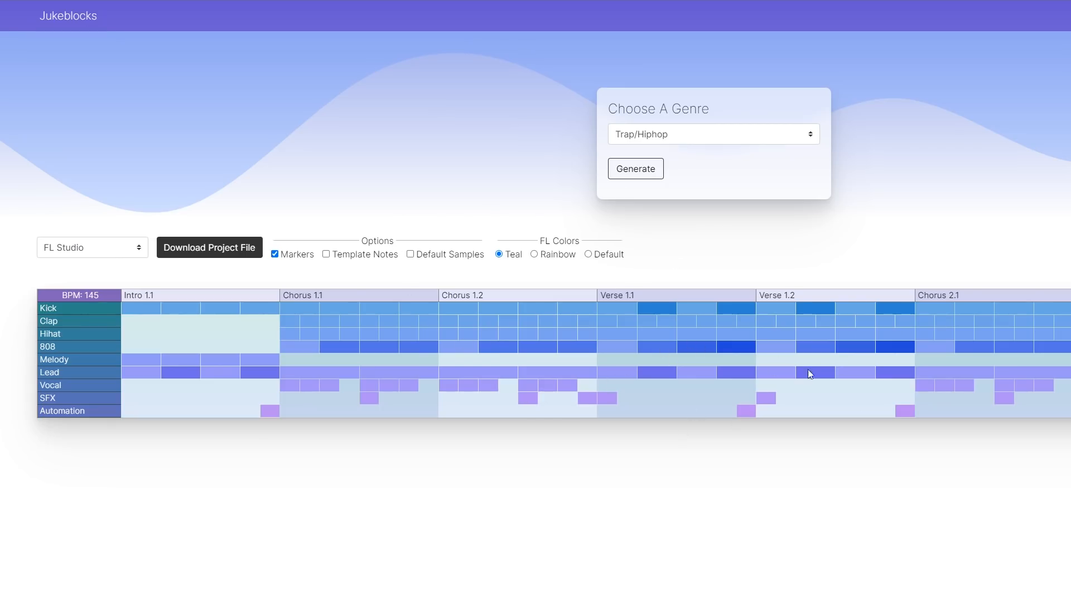
{"action": "mouse_move", "coordinate": [565, 144]}
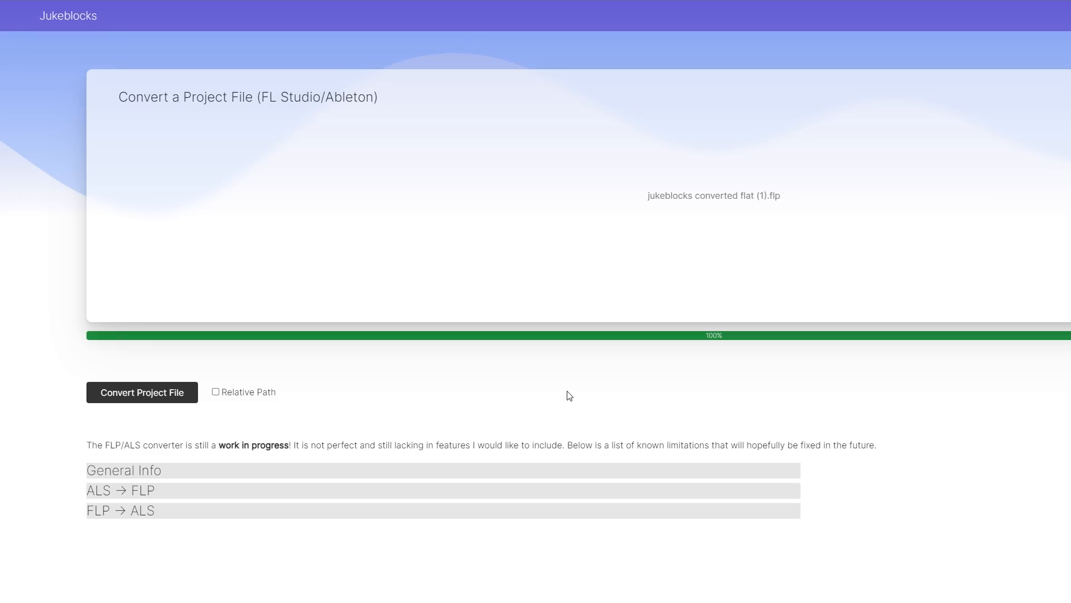
{"action": "mouse_move", "coordinate": [729, 378]}
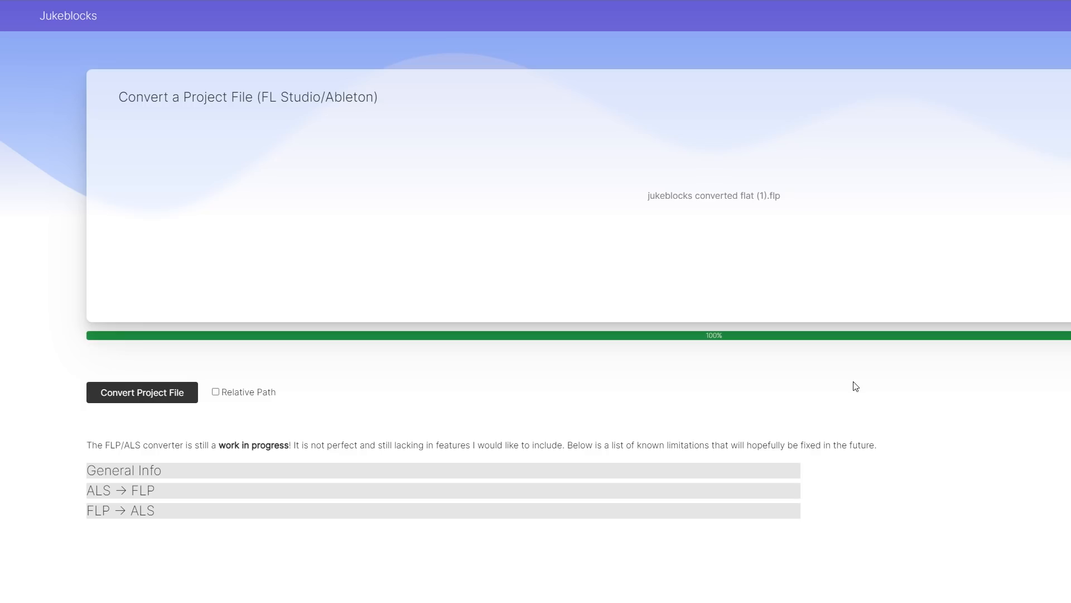
{"action": "mouse_move", "coordinate": [859, 379]}
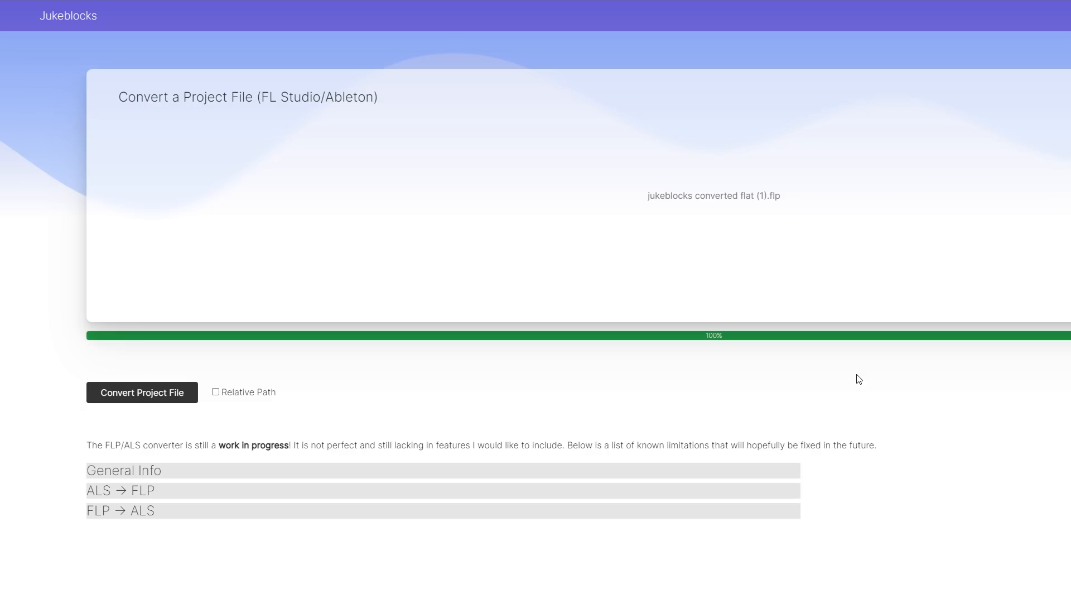